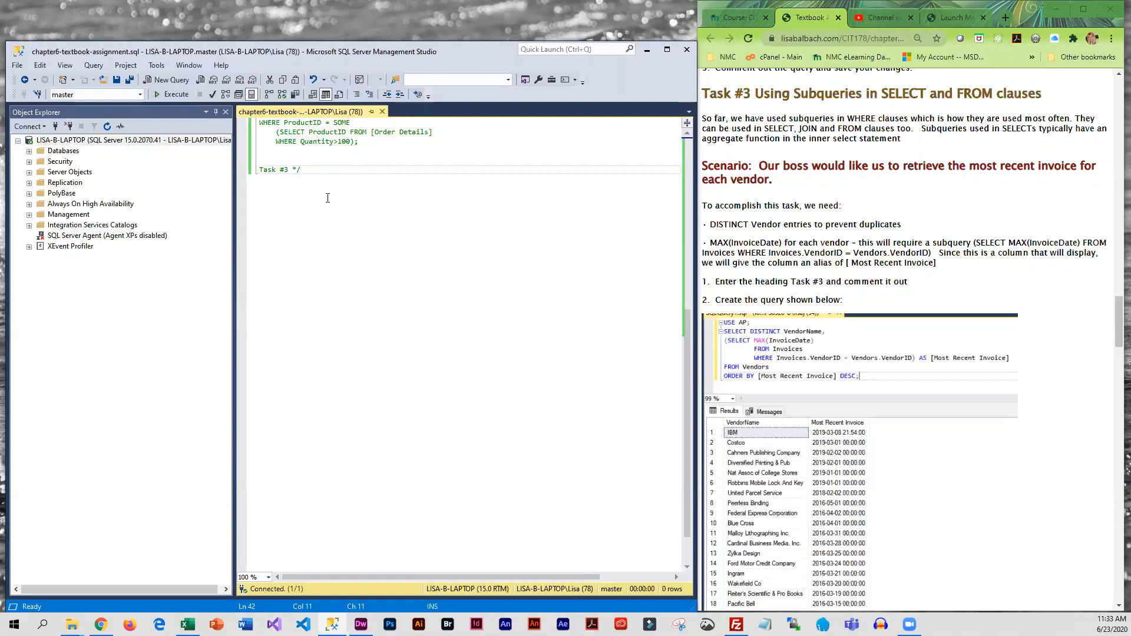
mouse_move(379, 206)
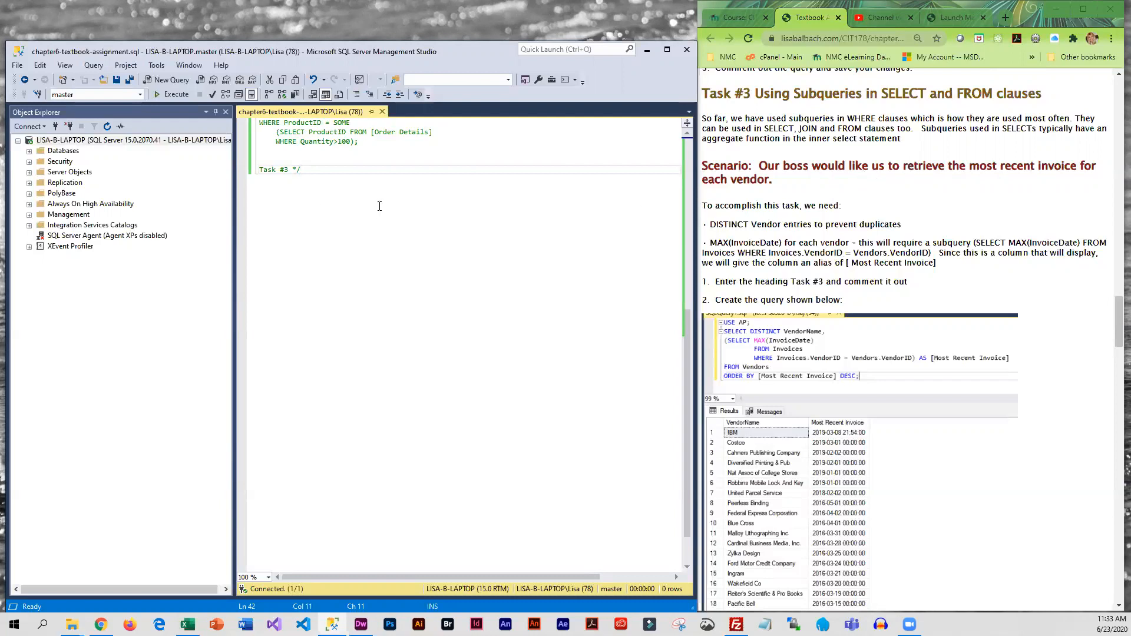
mouse_move(328, 173)
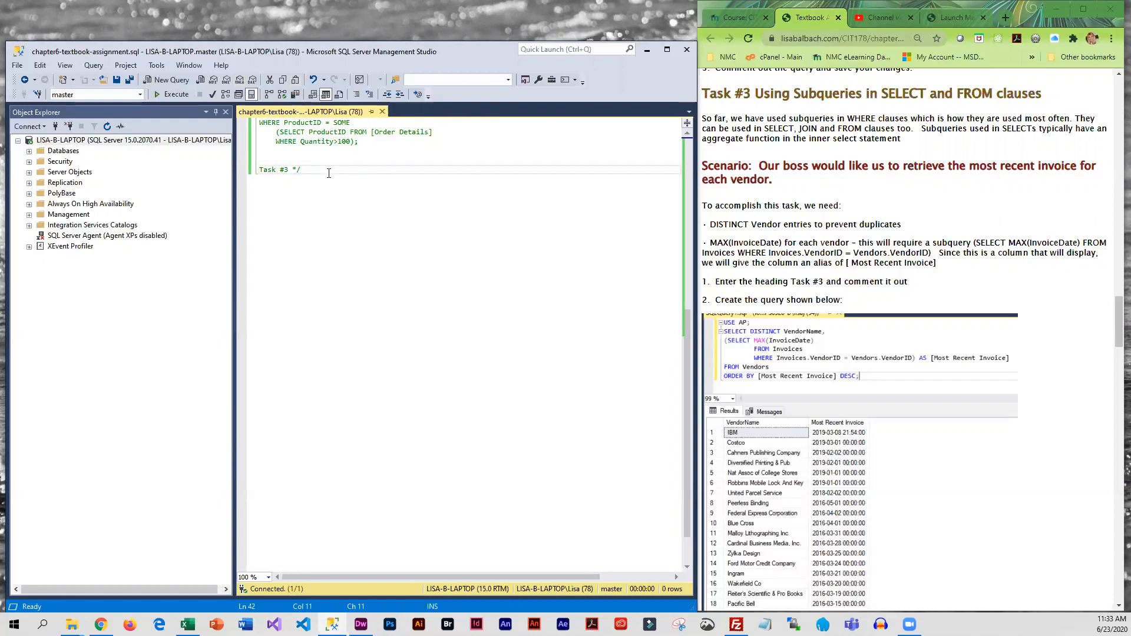
Step: Add a new blank line below the commented Task #3 heading
key("Enter")
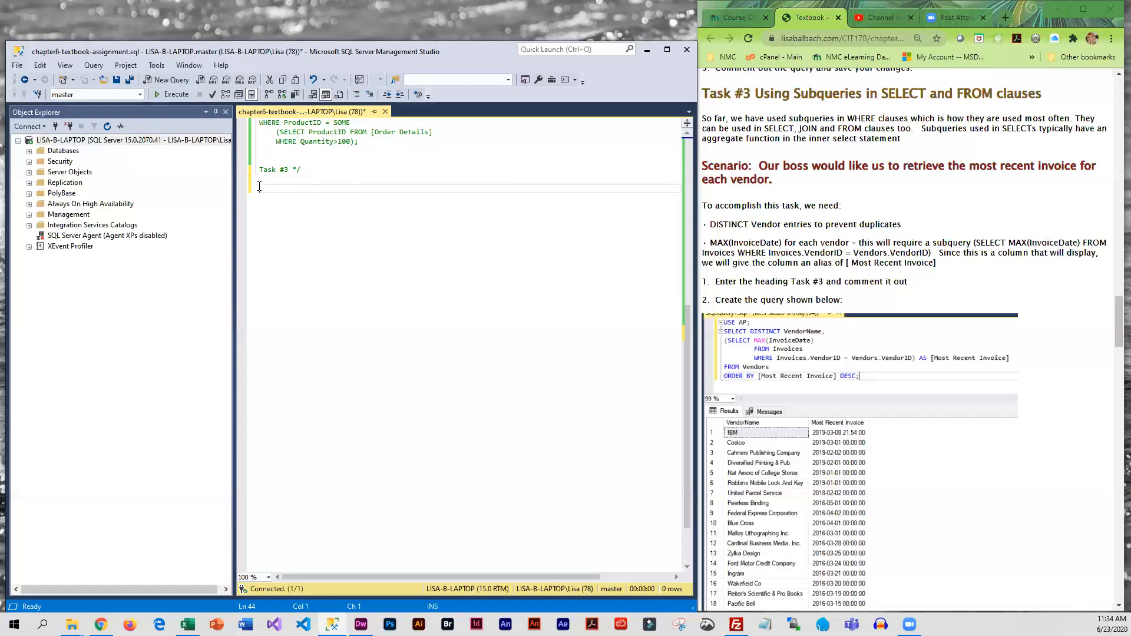
Step: Run USE AP; SELECT DISTINCT VendorName FROM Vendors, returning 122 vendor rows
type("USE AP;")
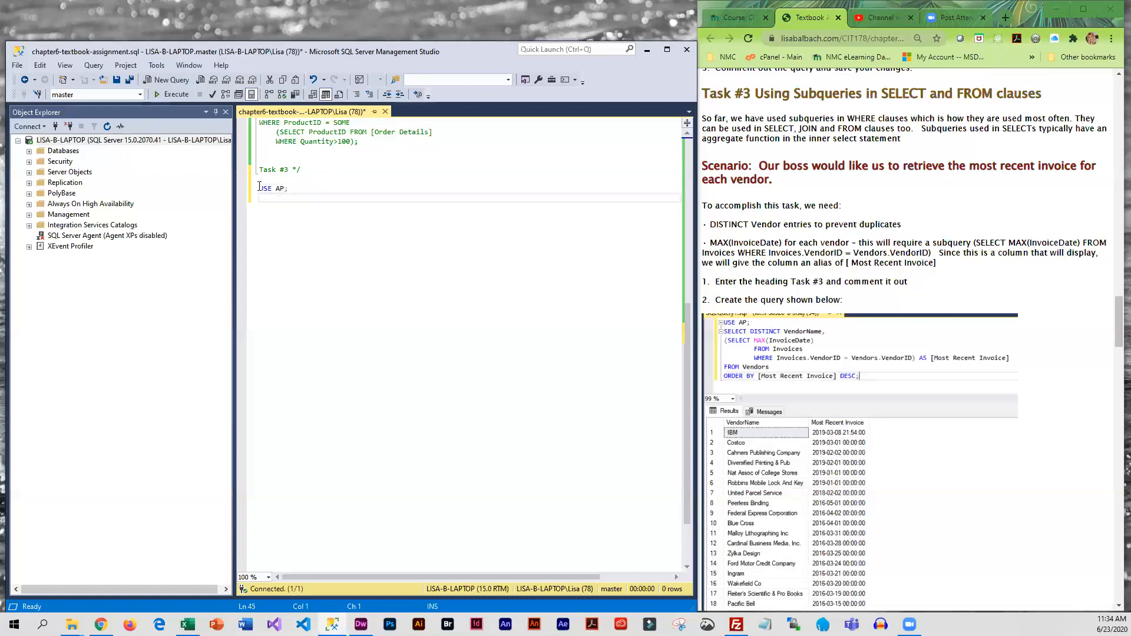
type("SELECT")
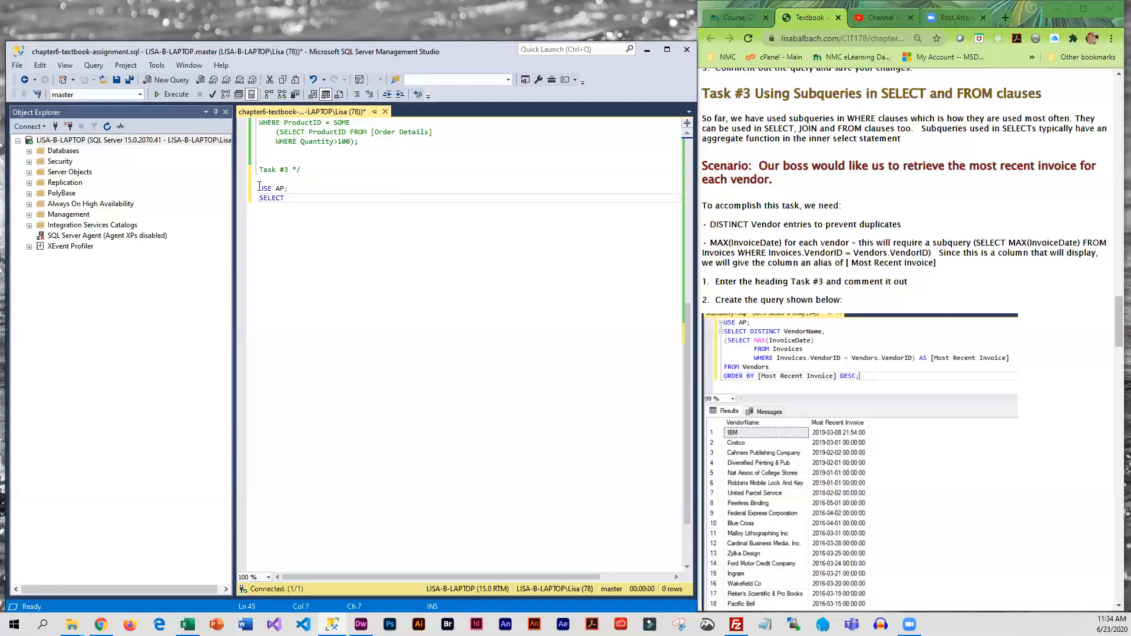
type("DIST")
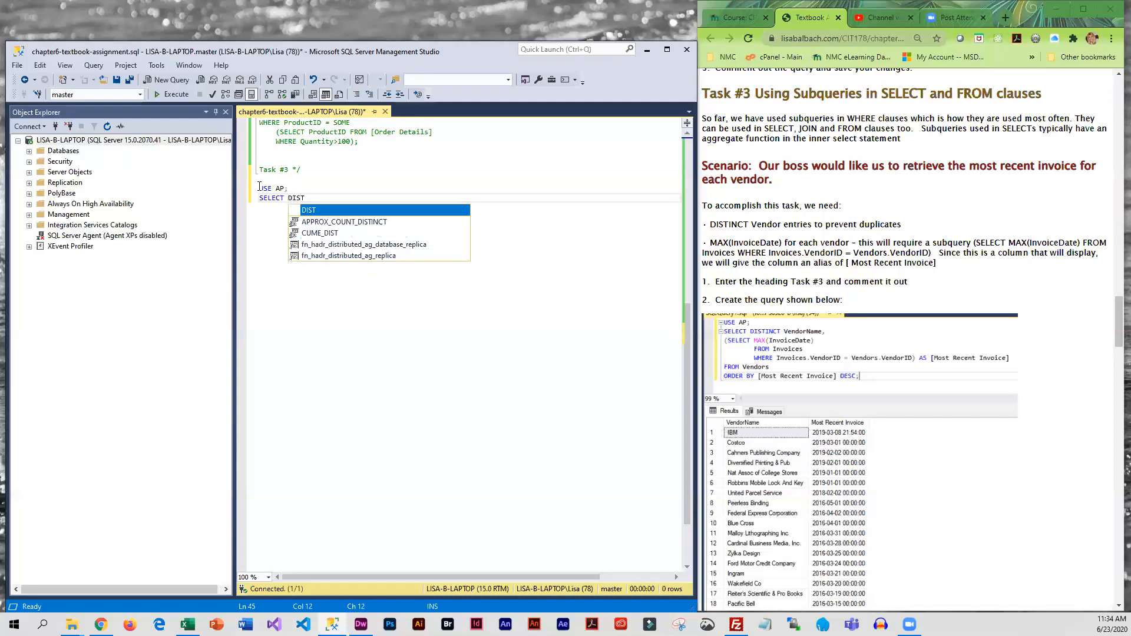
type("INCT")
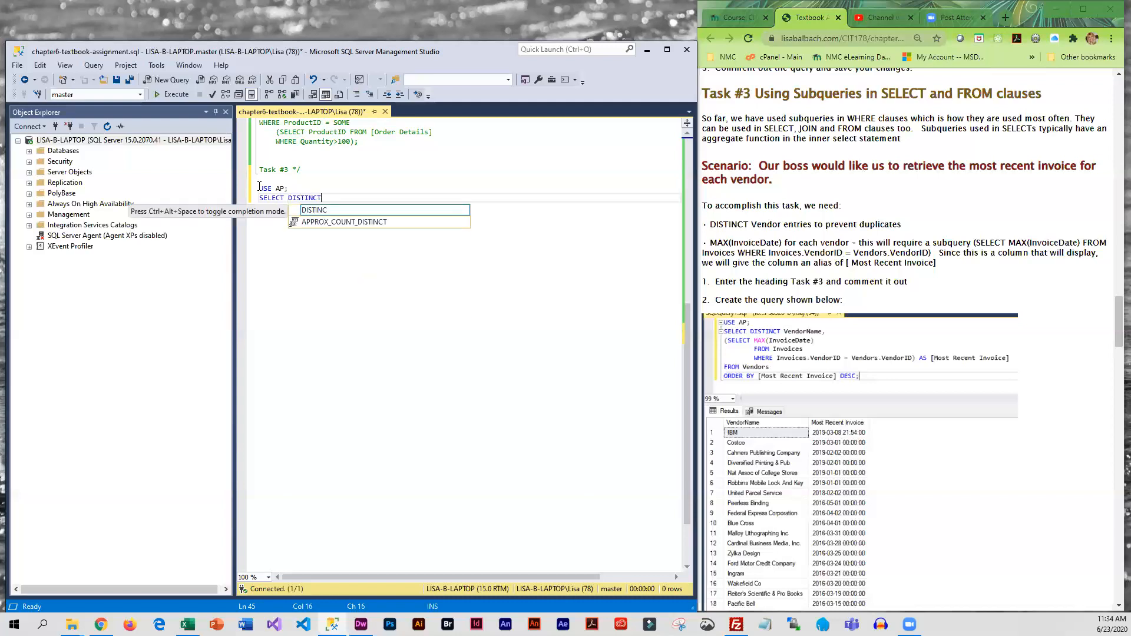
type("VendorName")
type("FROM")
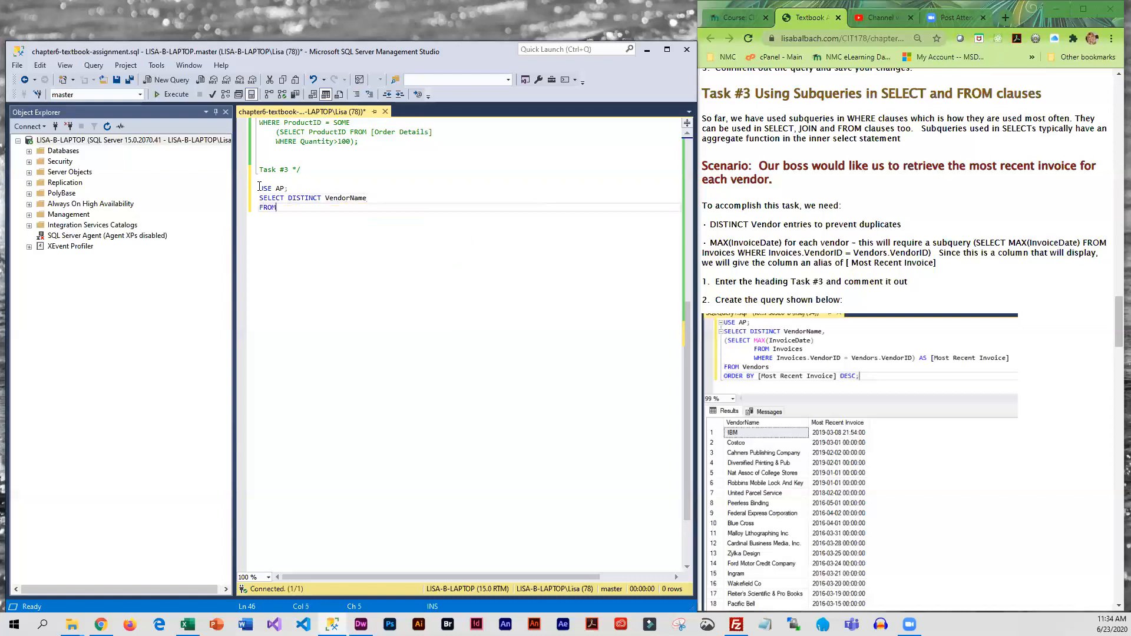
type("Vendors")
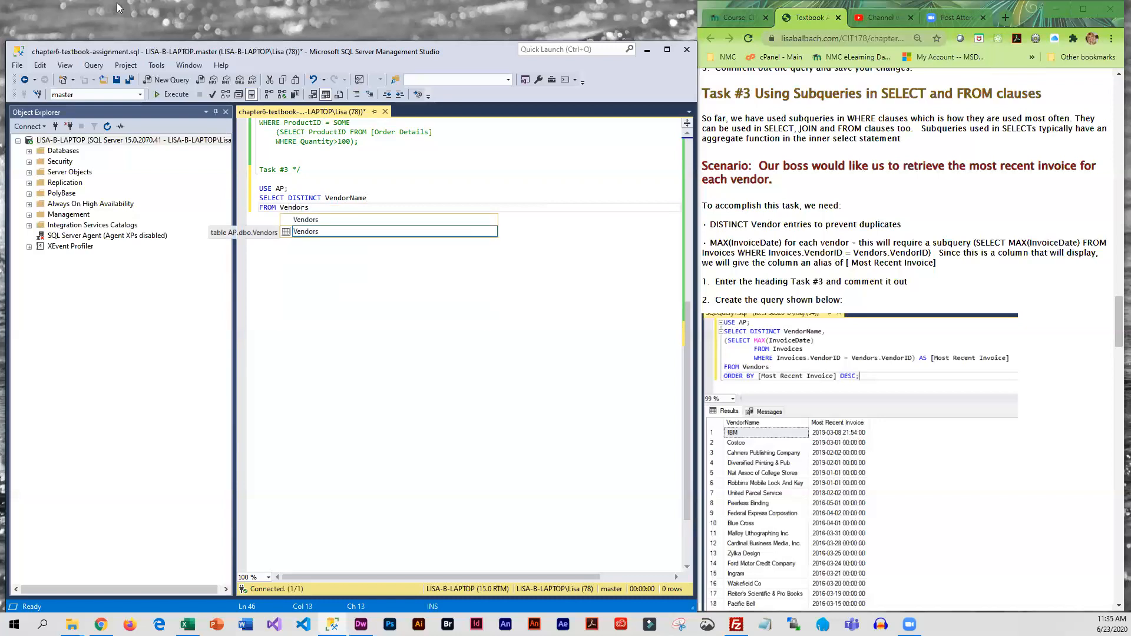
left_click(171, 94)
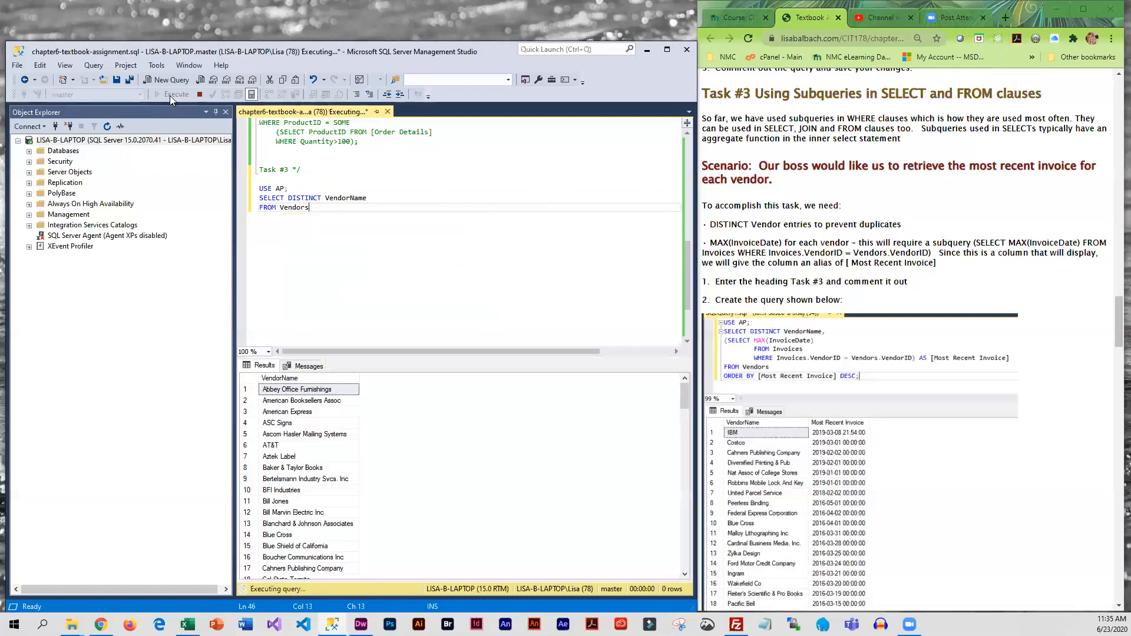
left_click(176, 94)
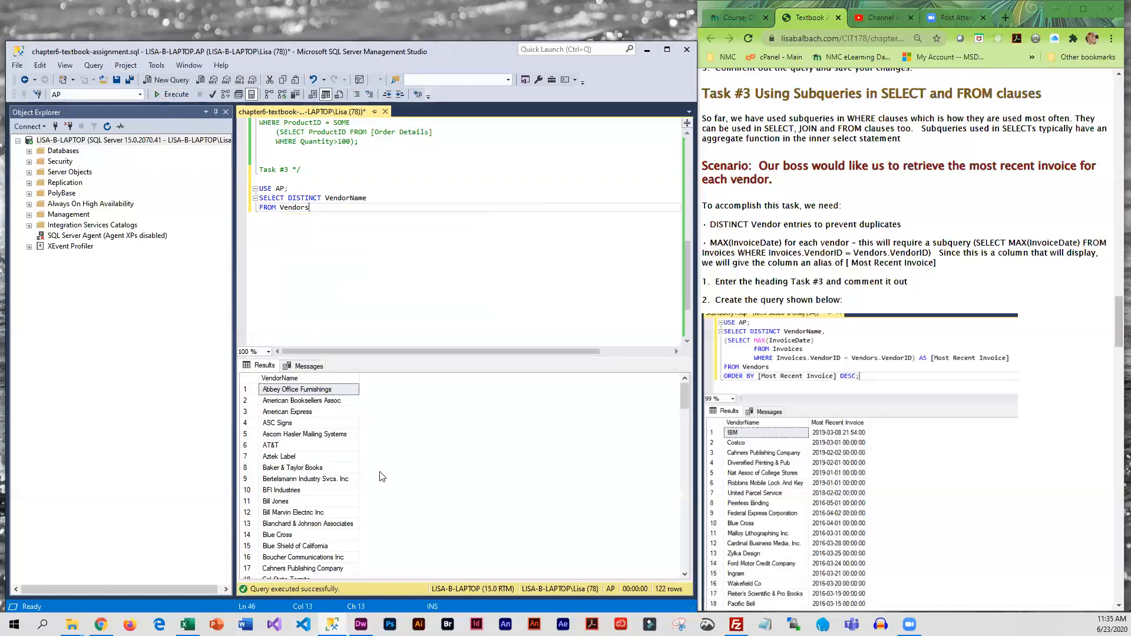
mouse_move(819, 280)
type(",")
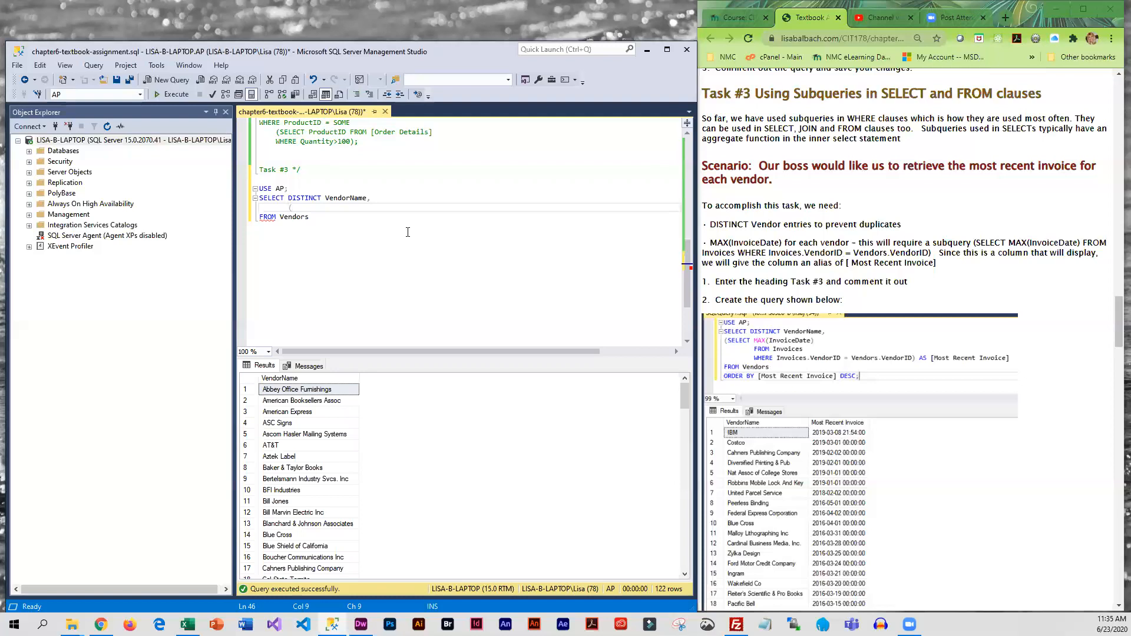
Step: Add a MAX(InvoiceDate) subquery from Invoices matching Invoices.VendorID to Vendors.VendorID
type("SELECT")
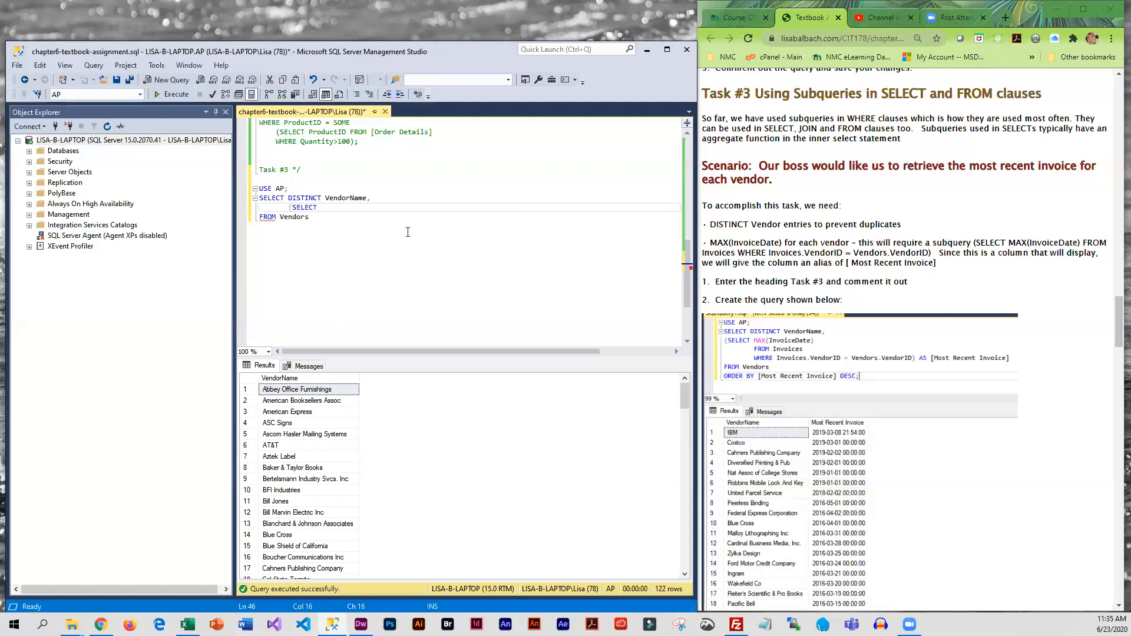
type("MAX(")
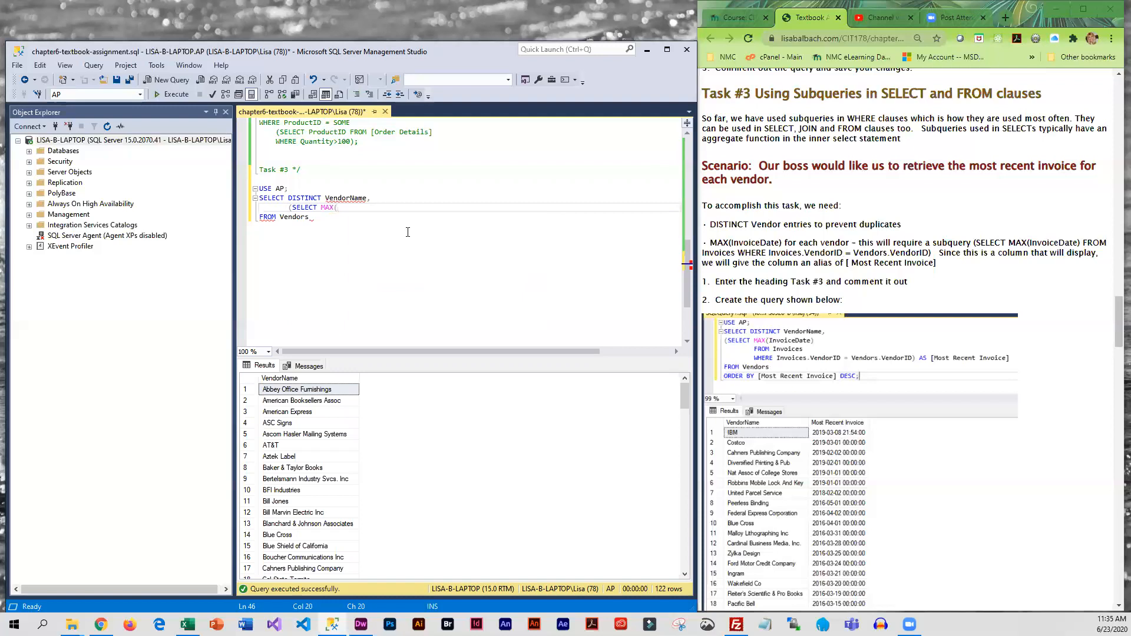
type("IN")
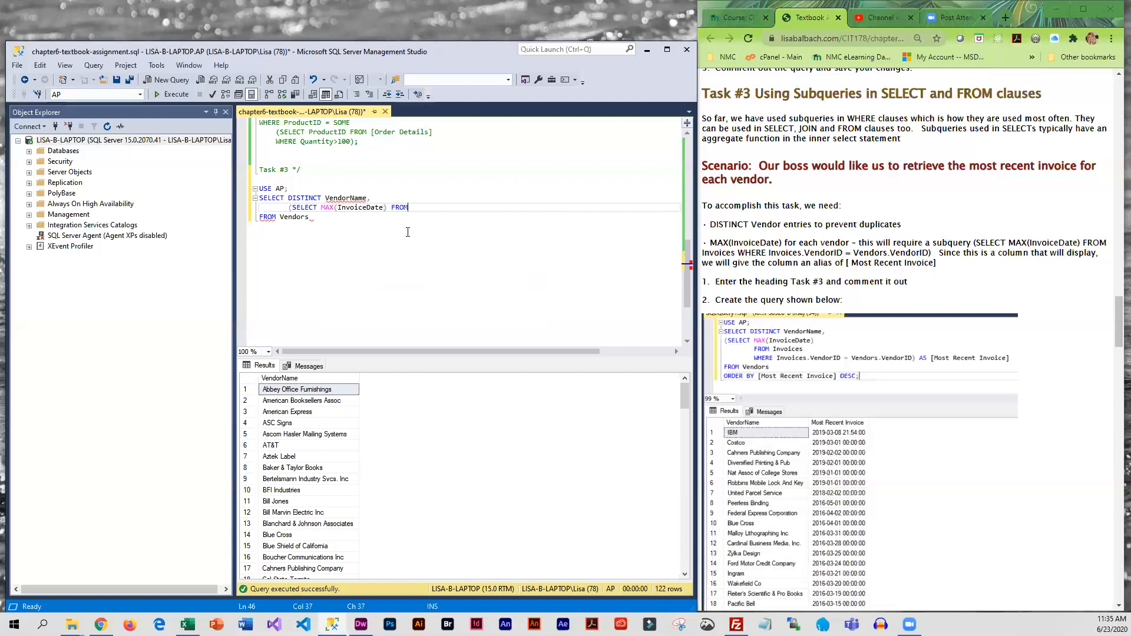
type("Invoices")
type("WHERE")
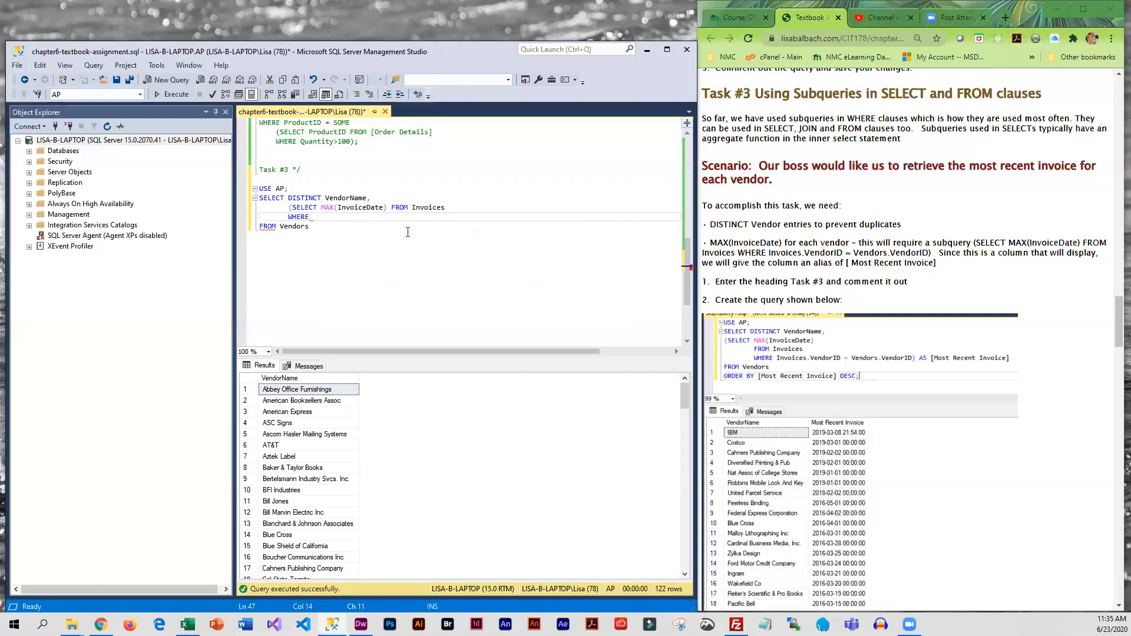
type("Invoices")
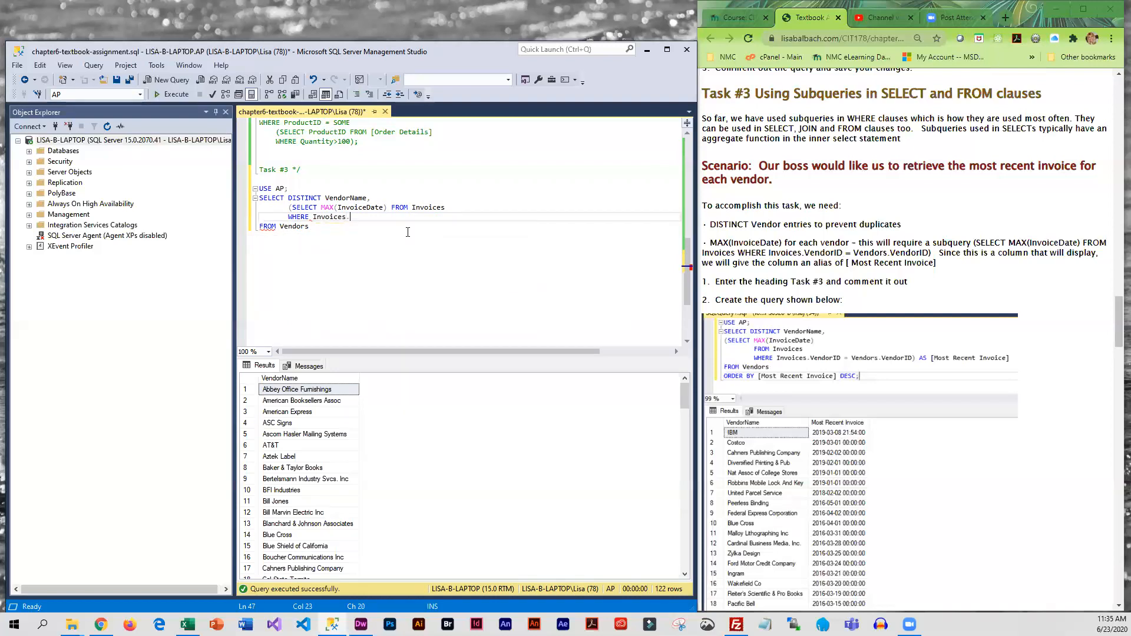
type(".VendorID =")
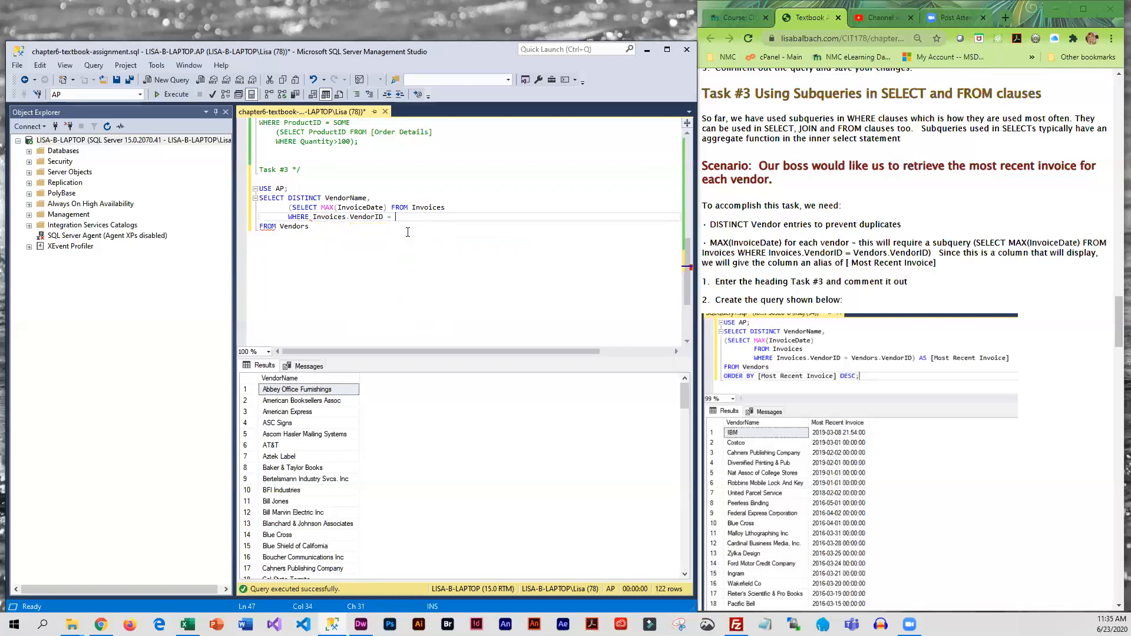
type("Vendors.")
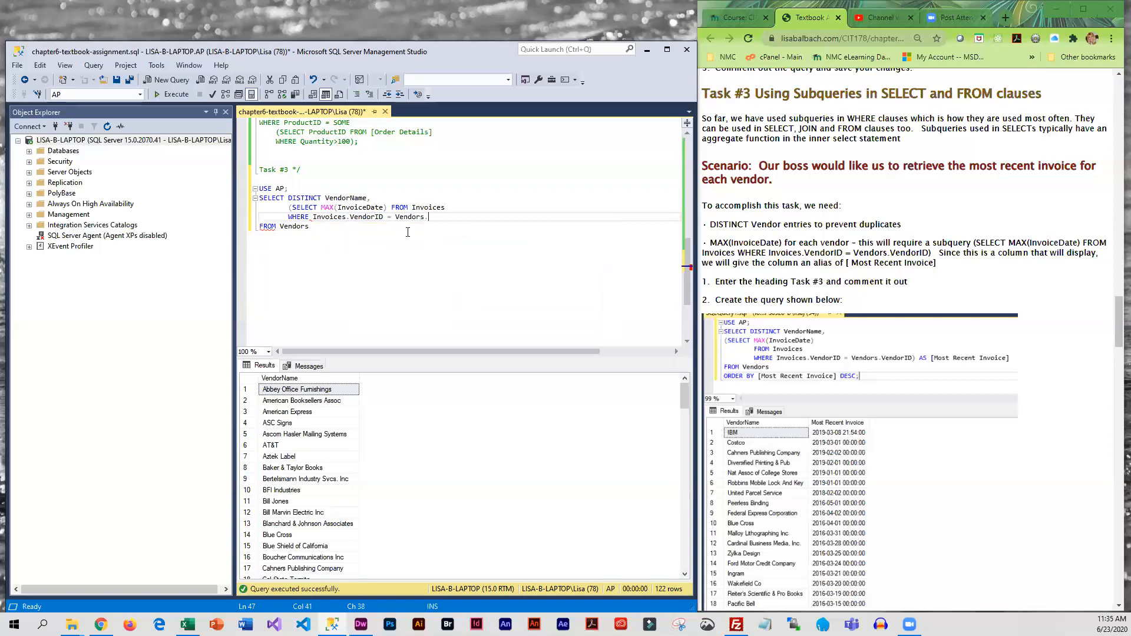
type("VendorID) AS")
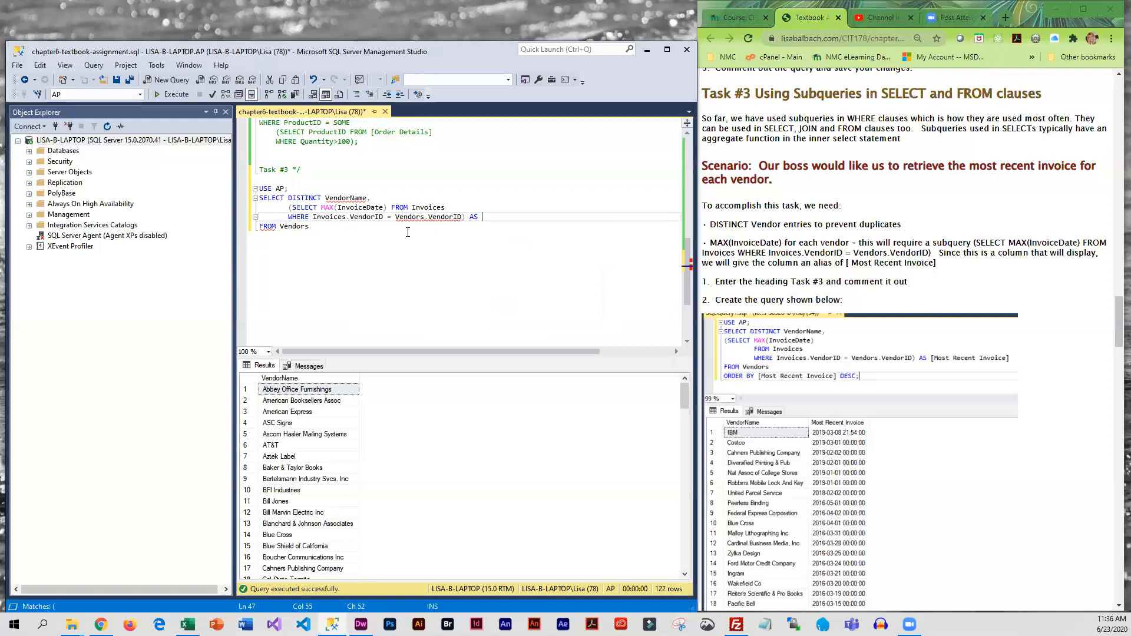
Step: Alias the subquery column as [Most Recent Invoice]
type("[")
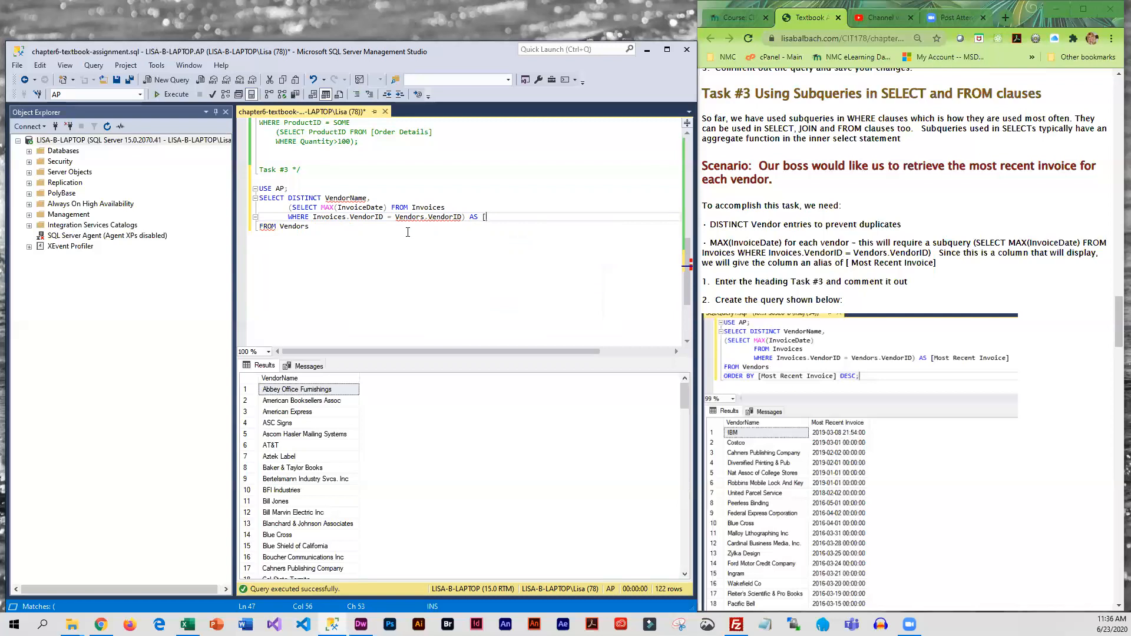
type("M")
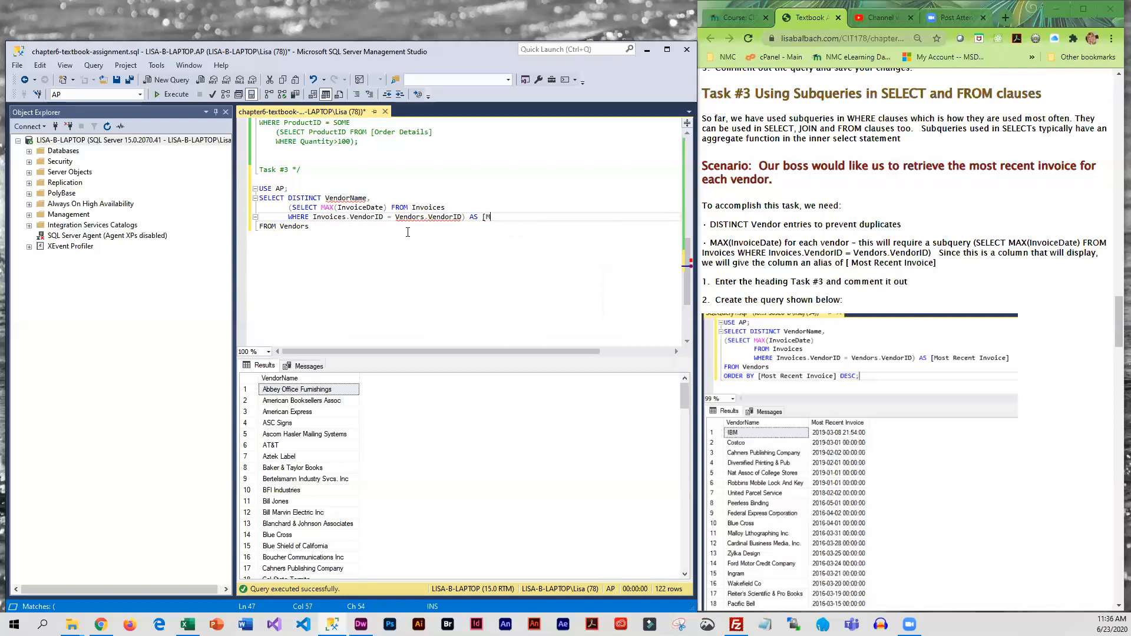
type("ost Recent")
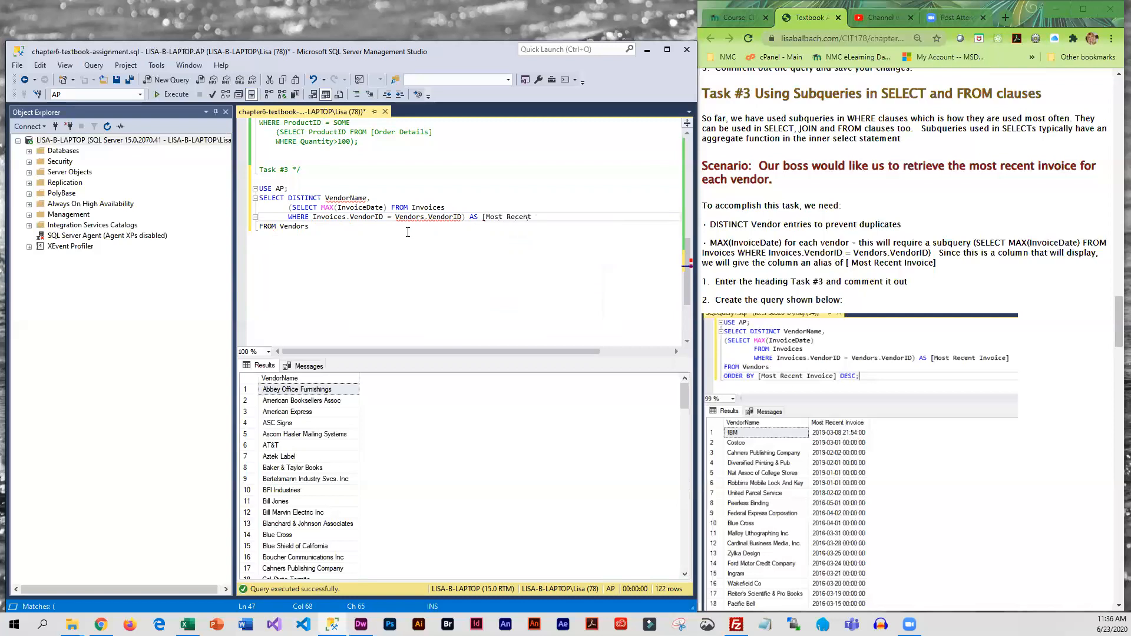
type("Ivno")
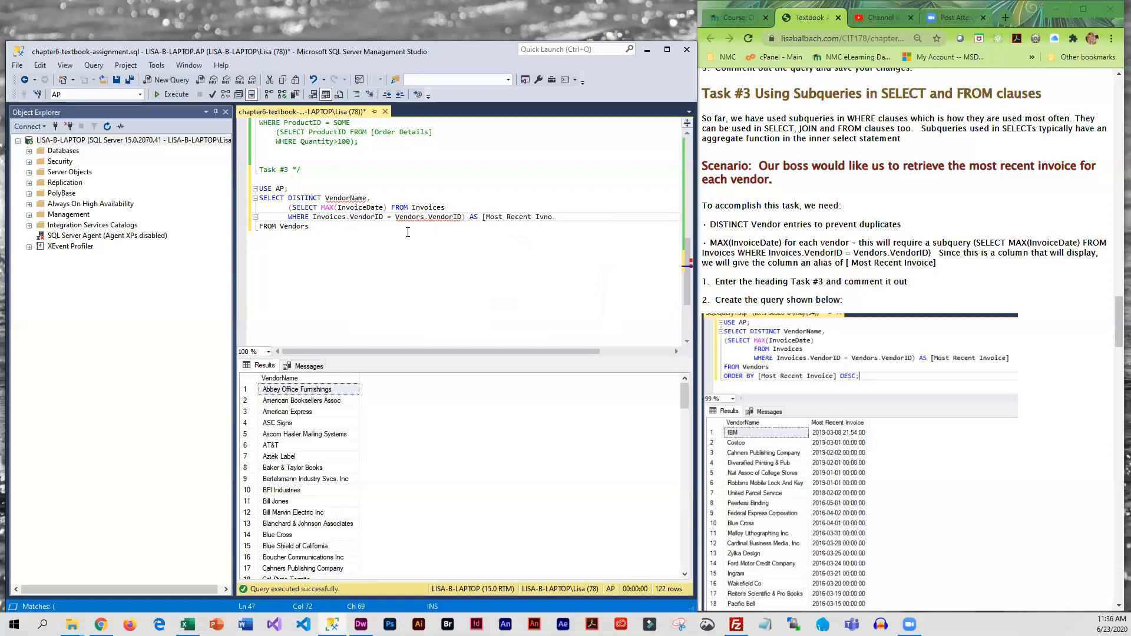
type("Invoice")
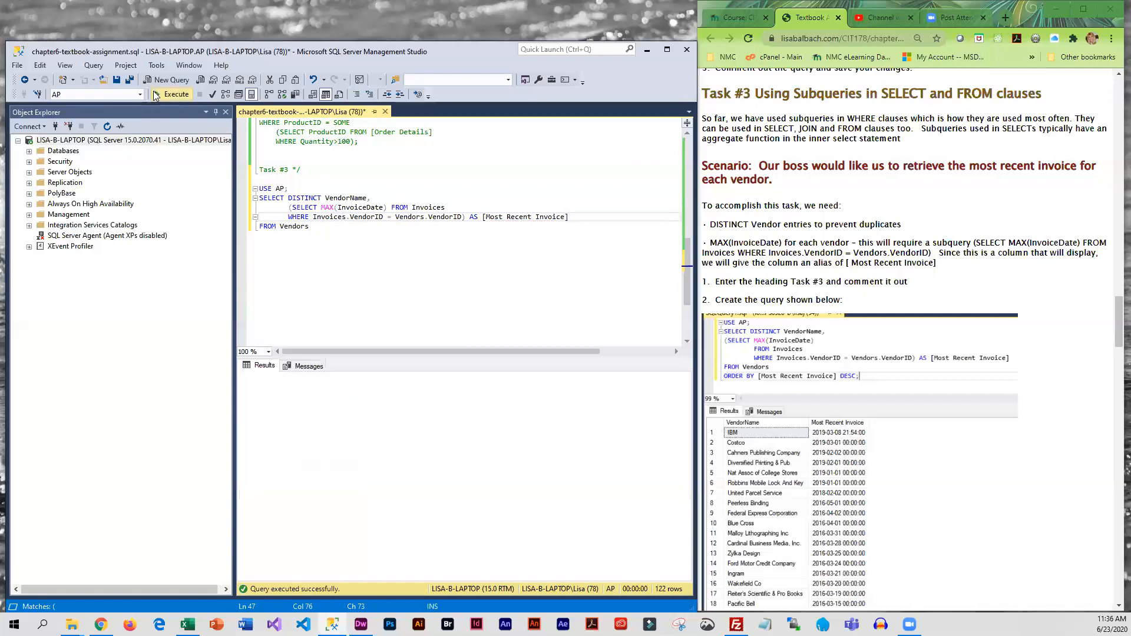
left_click(176, 93)
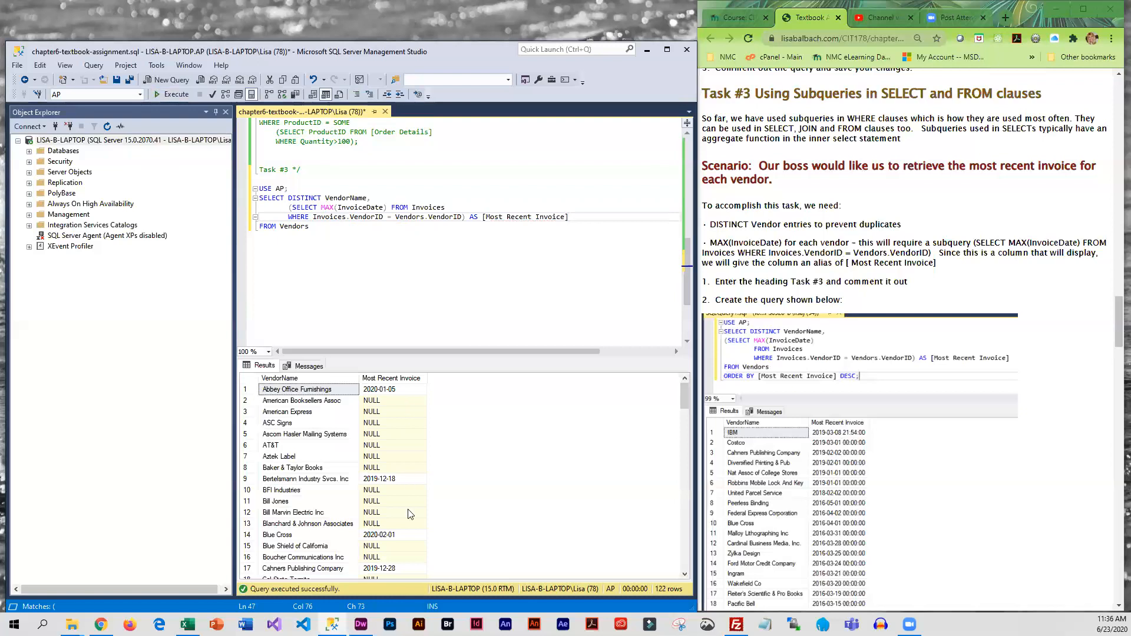
scroll("down", 3)
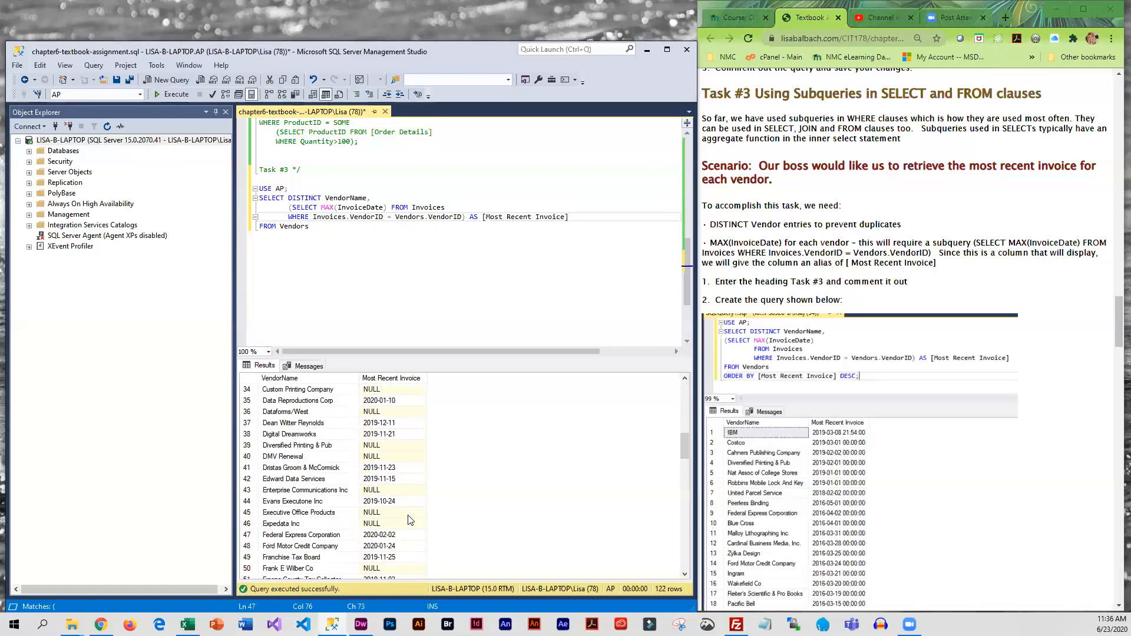
scroll("down", 3)
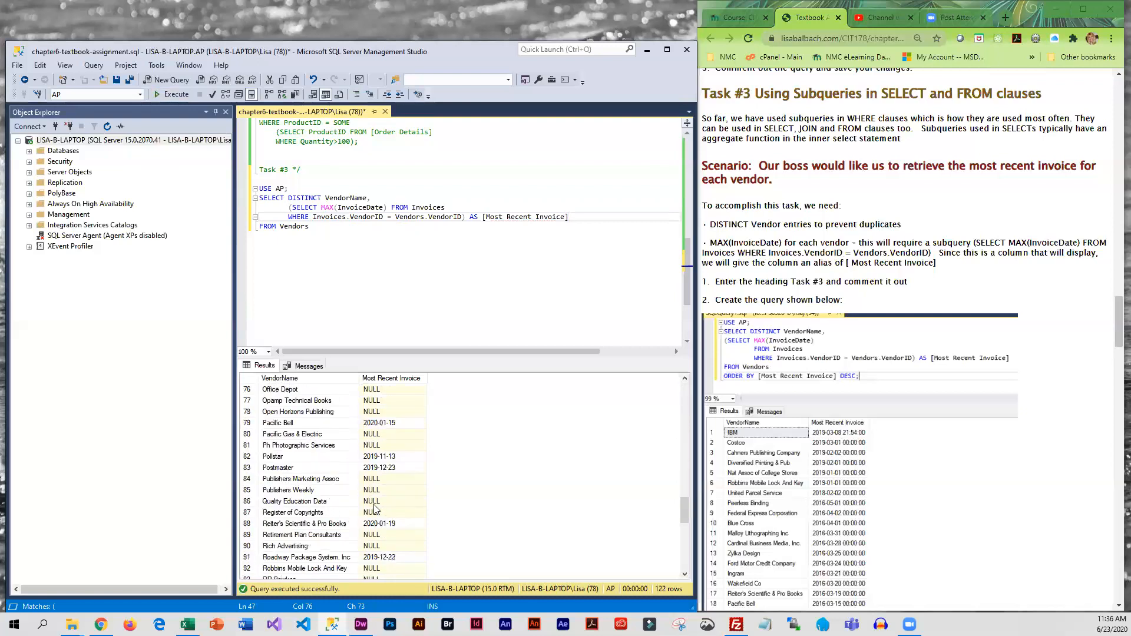
scroll("down", 3)
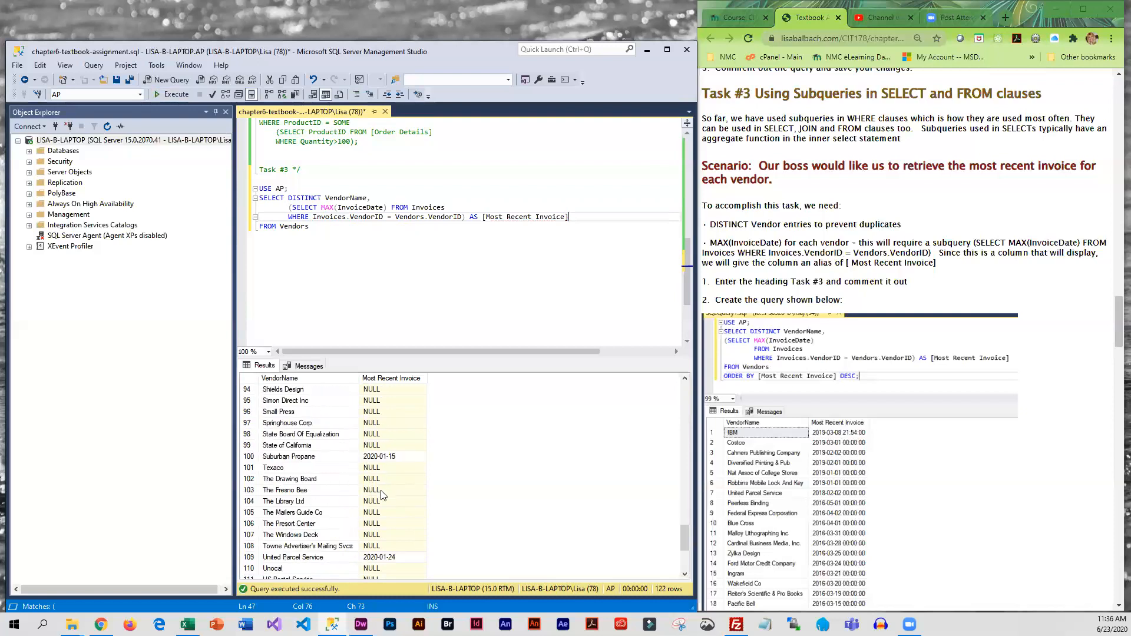
scroll("up", 3)
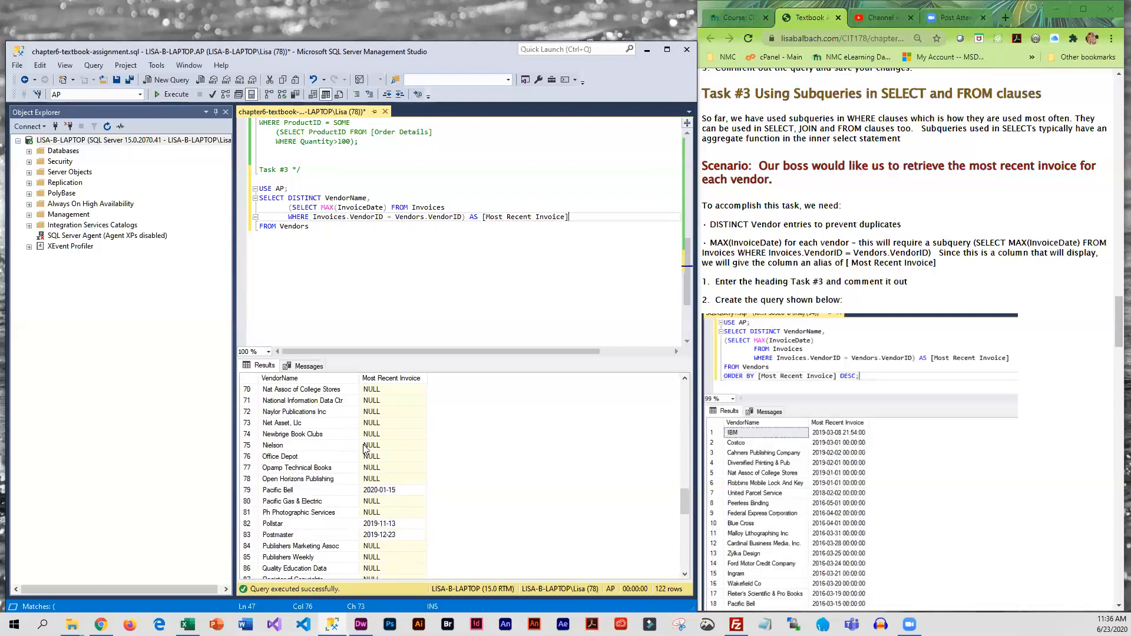
scroll("up", 3)
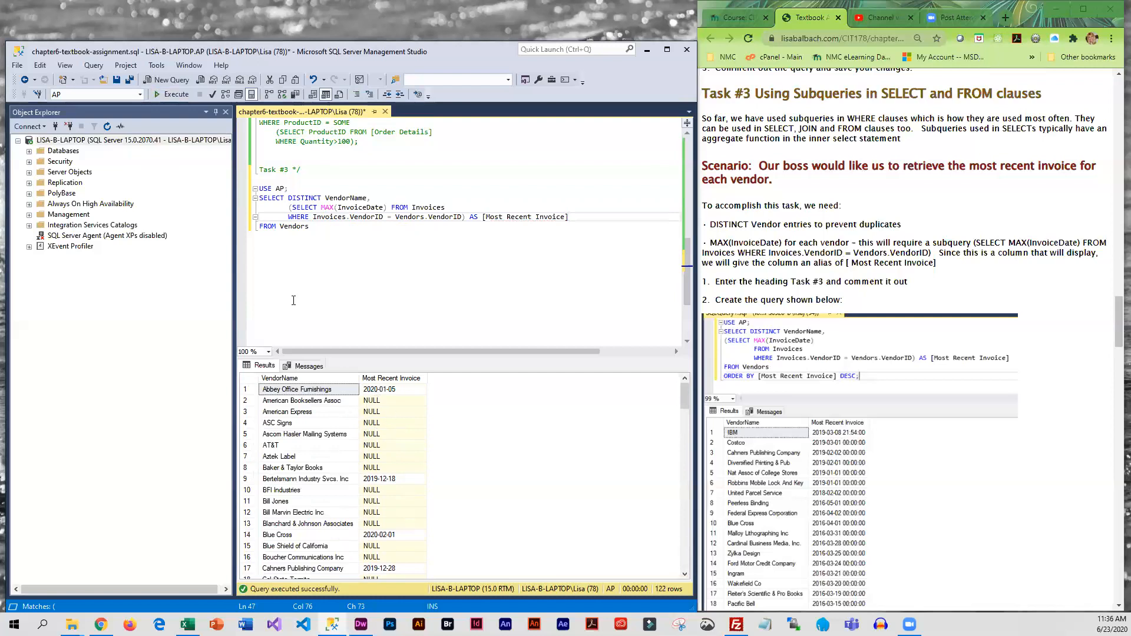
mouse_move(312, 265)
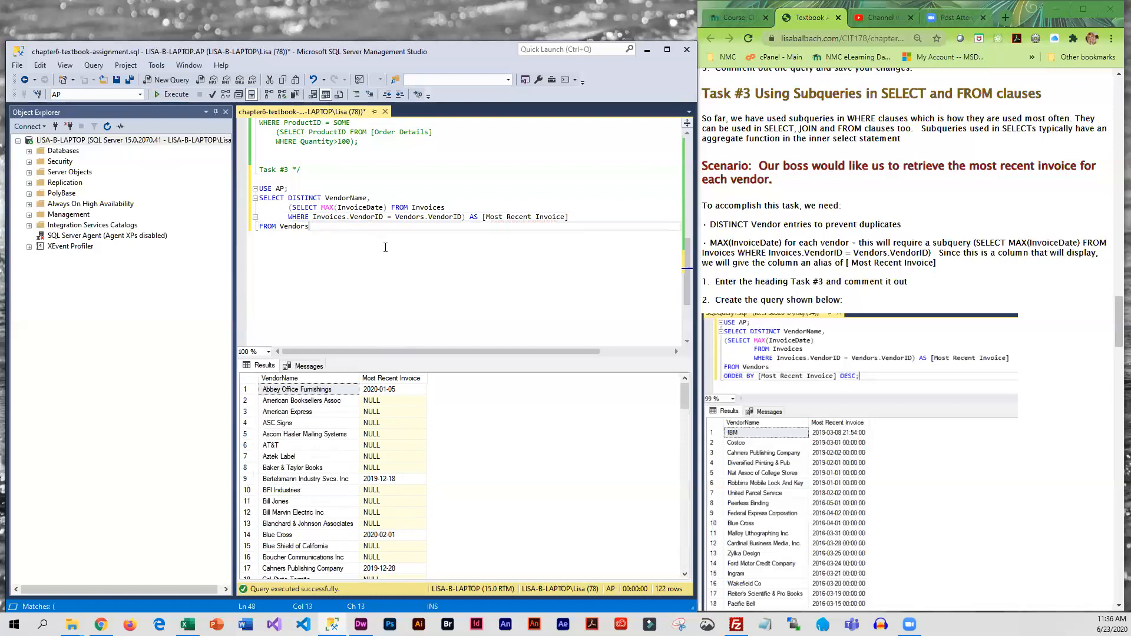
Step: Add ORDER BY [Most Recent Invoice] DESC; and rerun the vendor query
key("Return")
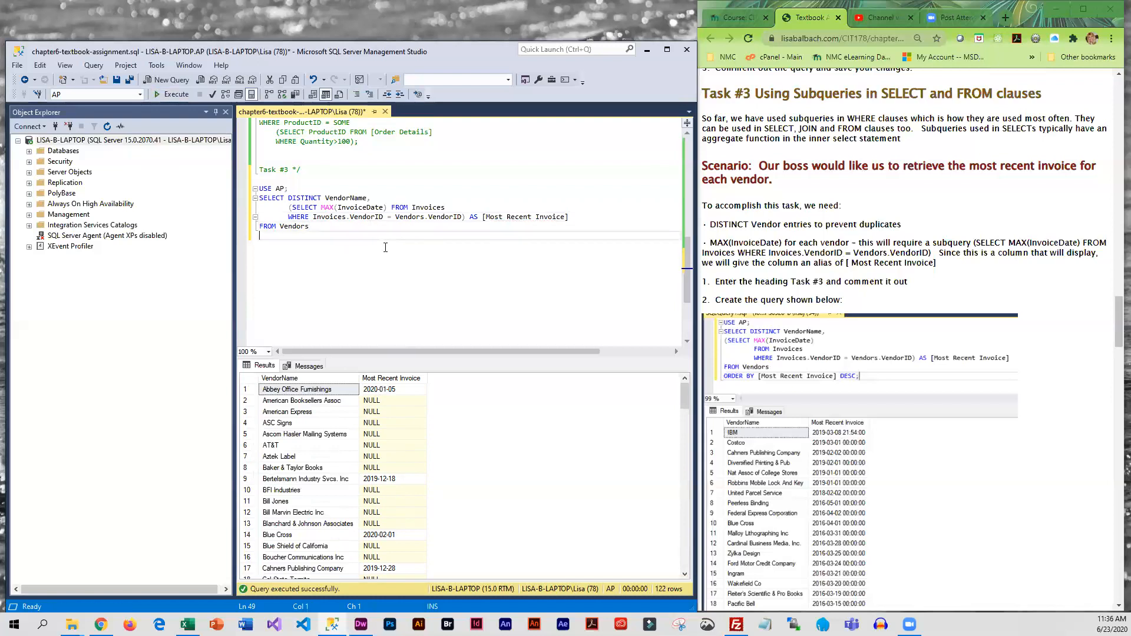
type("ORDER BY")
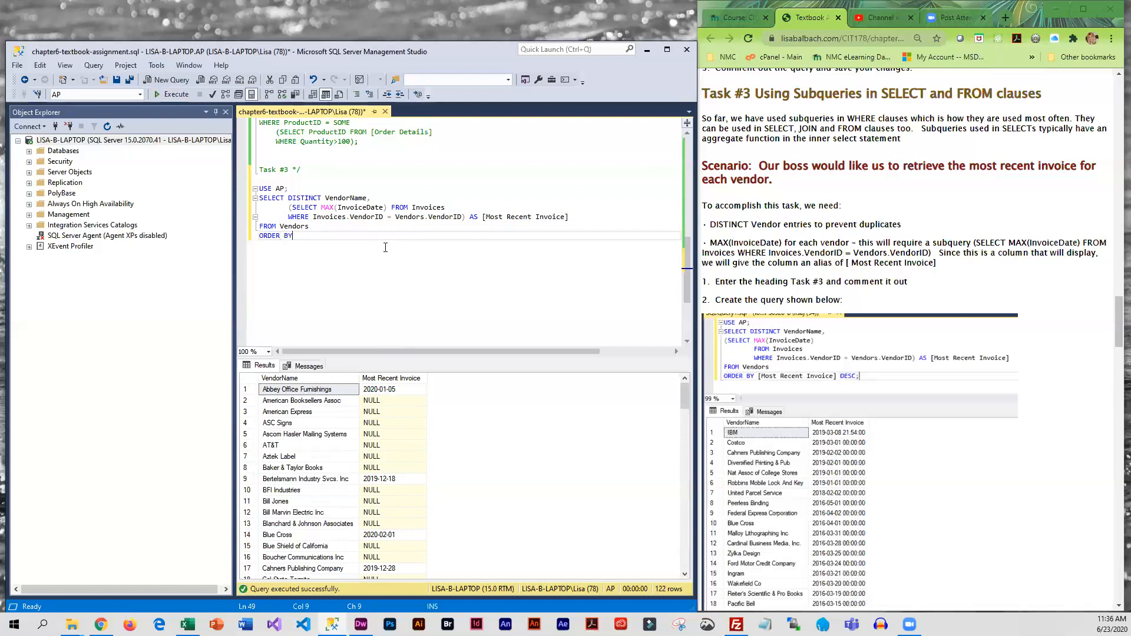
type("[")
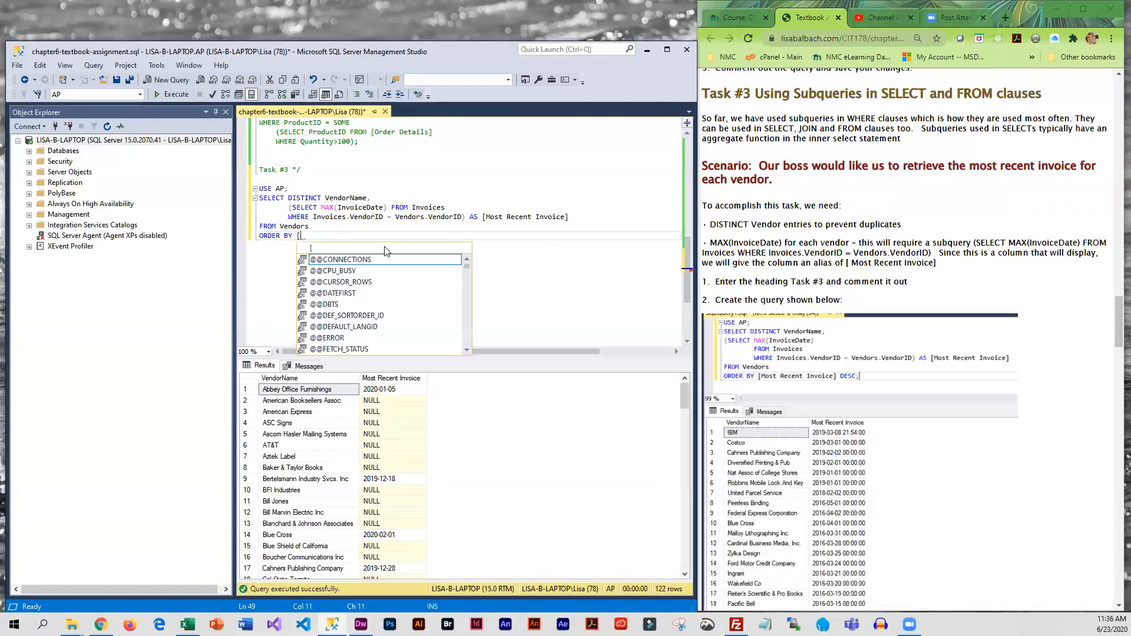
type("Most Recent Invoice] DESC")
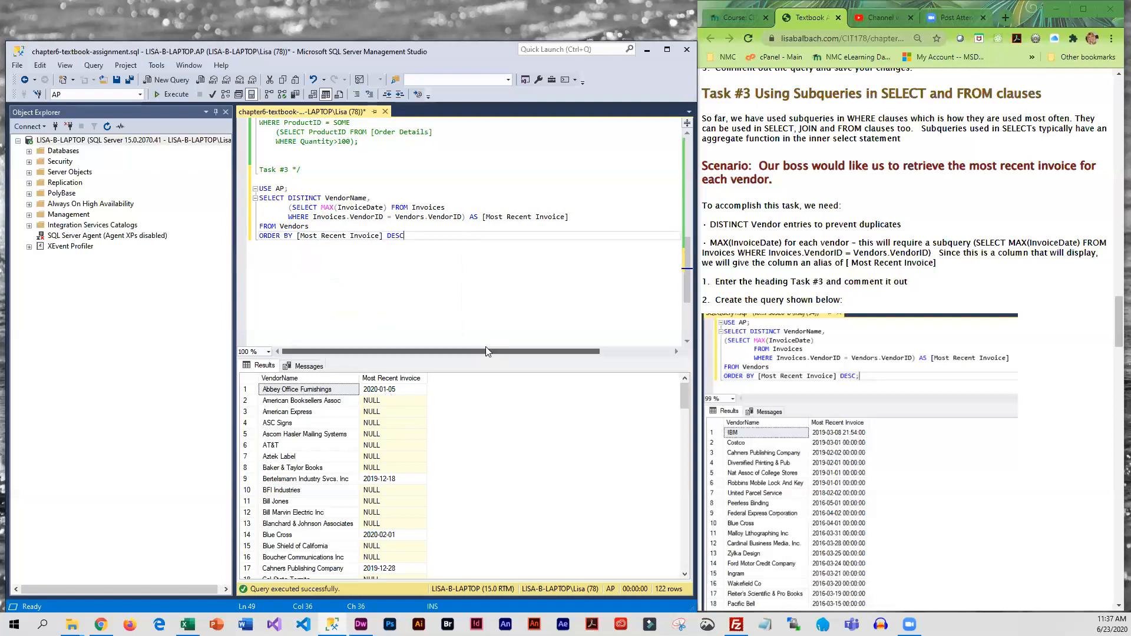
type(";")
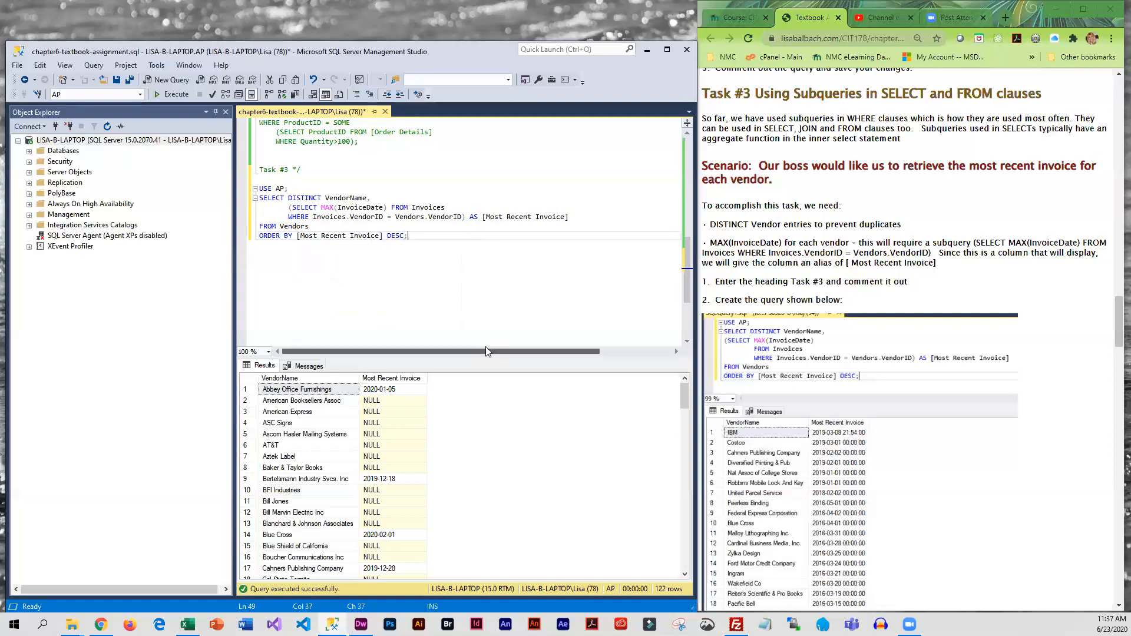
left_click(175, 94)
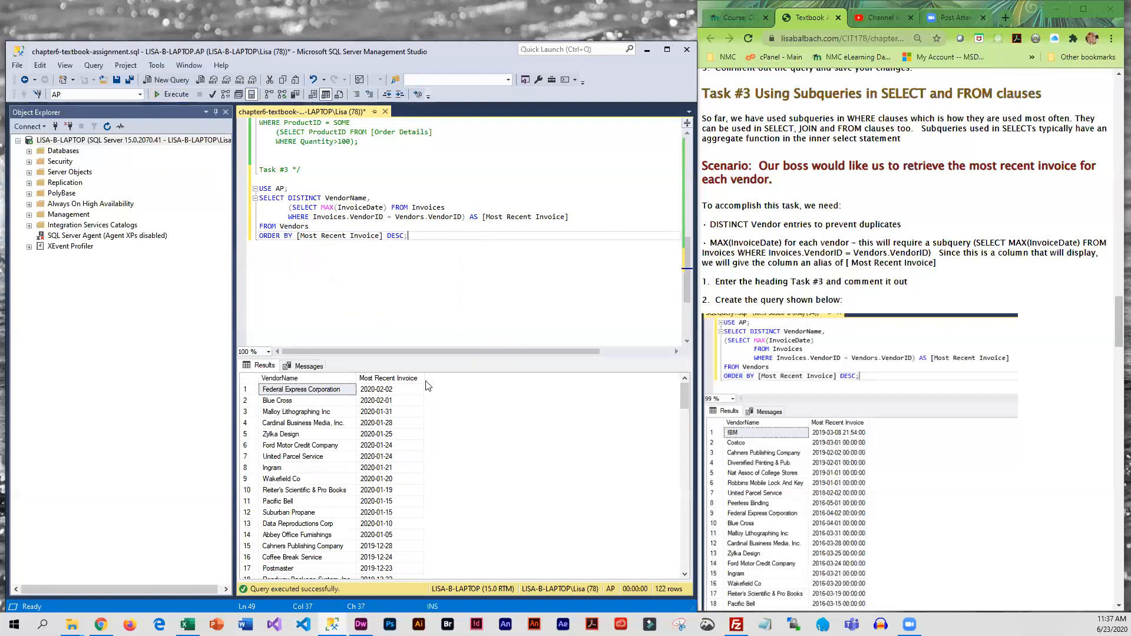
mouse_move(424, 383)
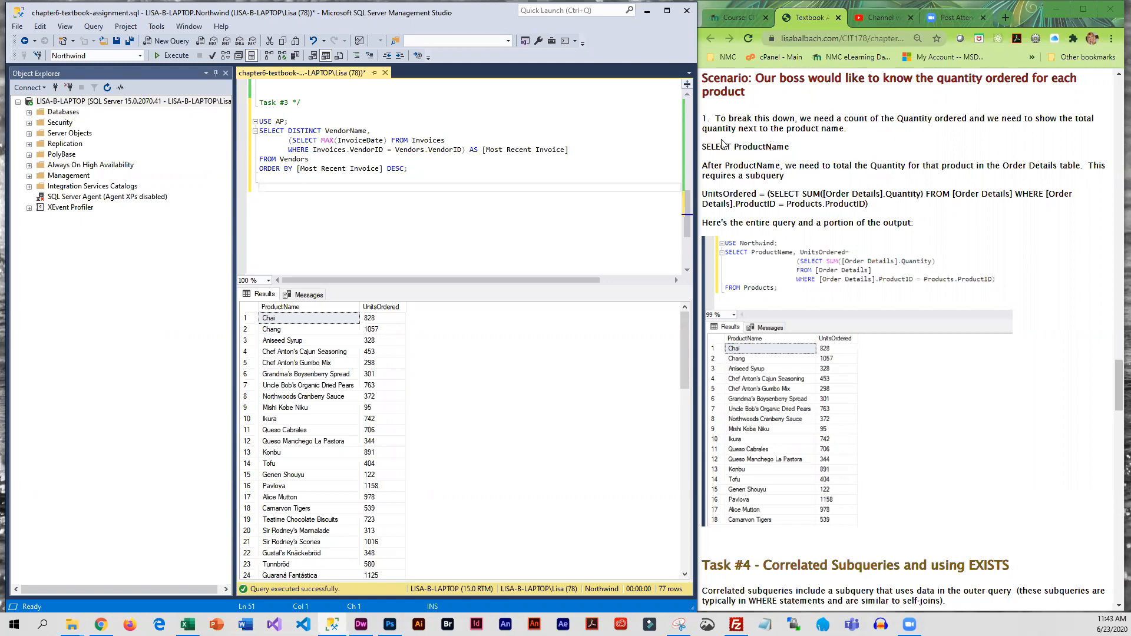
mouse_move(728, 162)
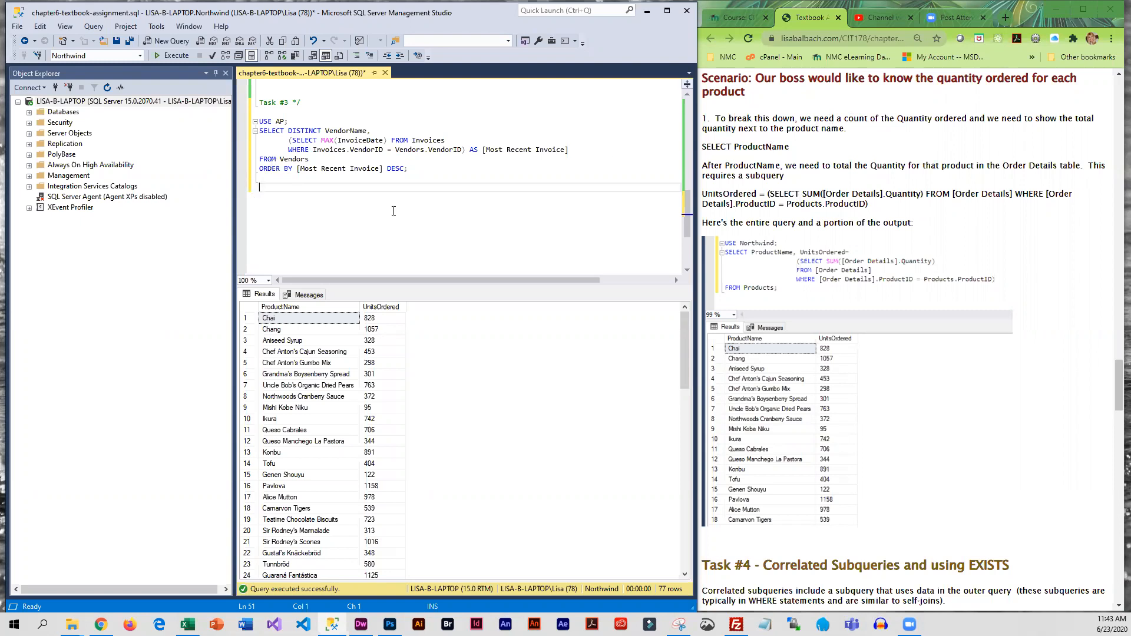
Step: Write USE Northwind; SELECT ProductName, UnitsOrdered=() with an empty subquery
type("USE N")
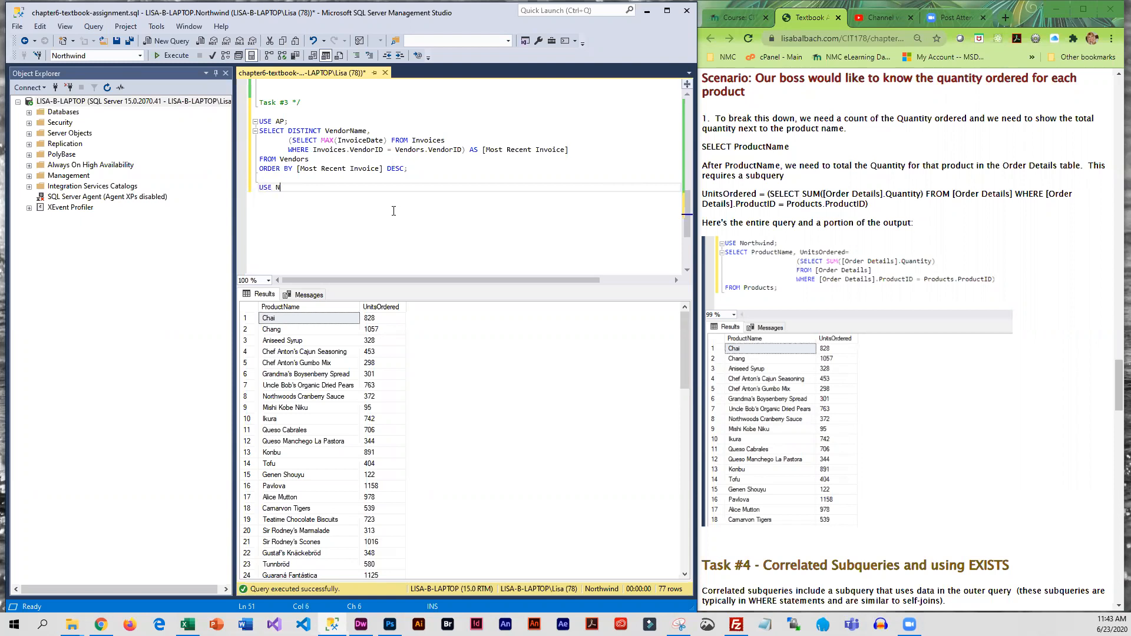
type("orthwind;")
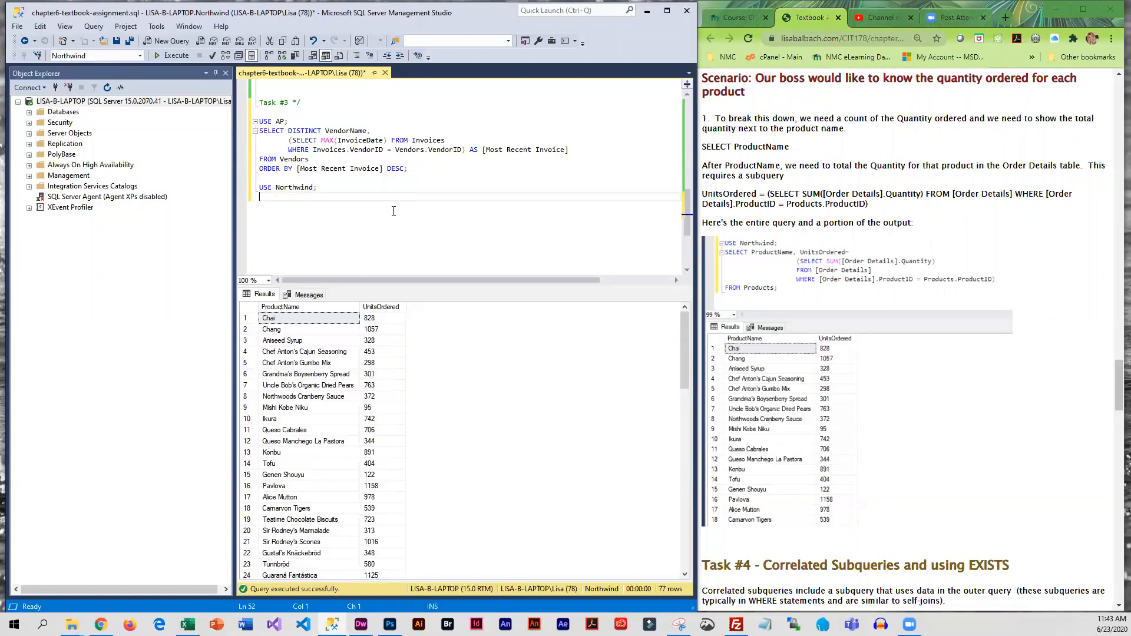
type("SELECT P")
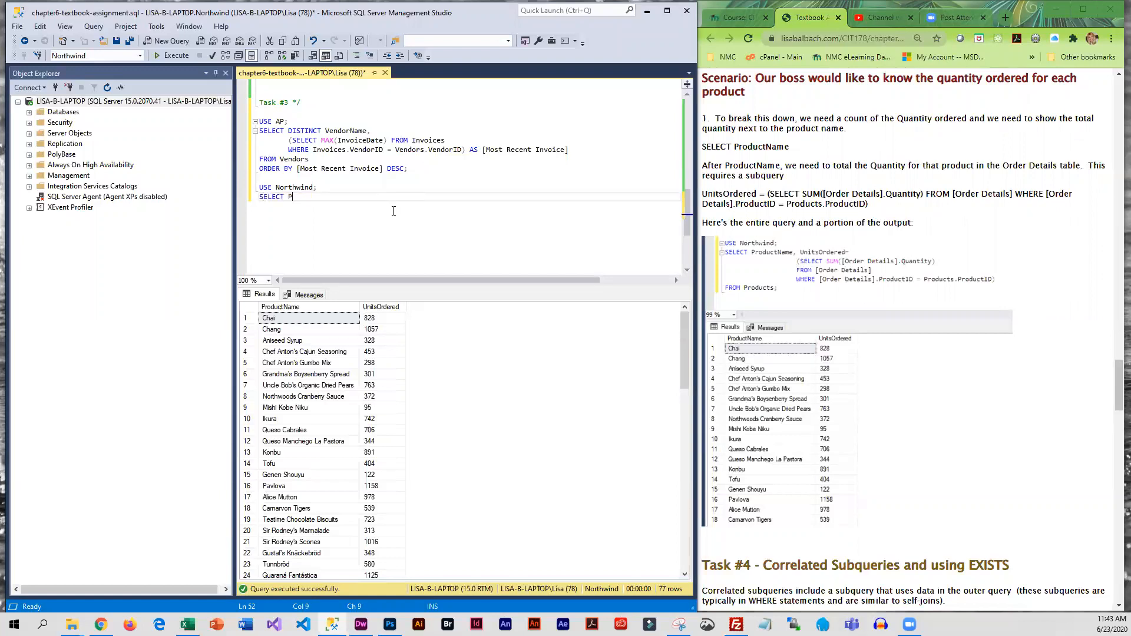
type("roductName,")
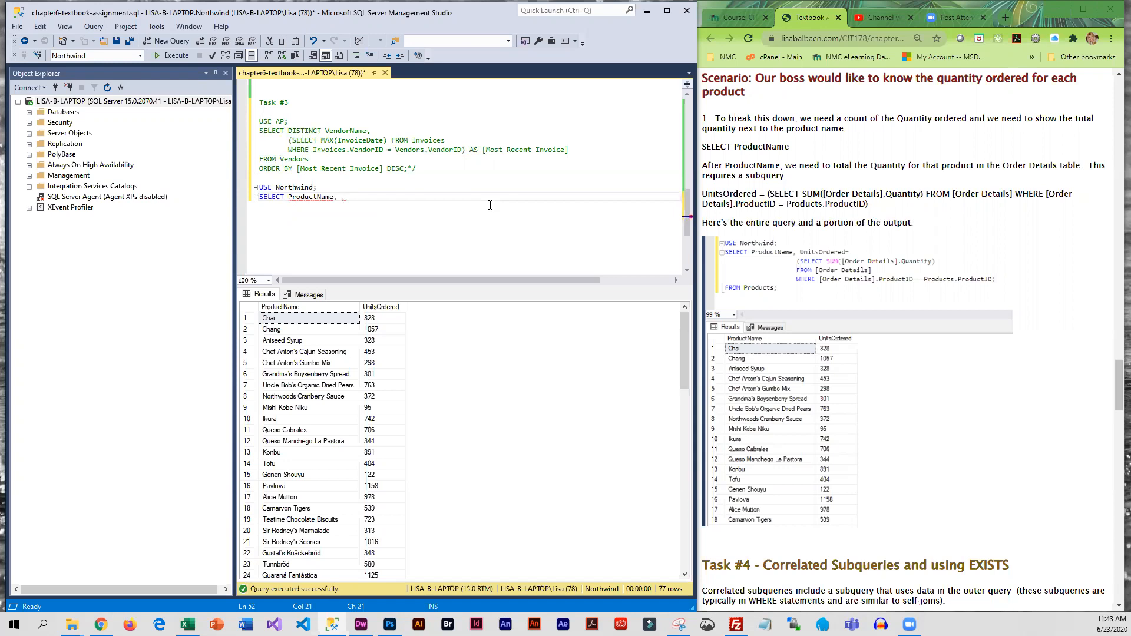
type("UnitsOrdered=")
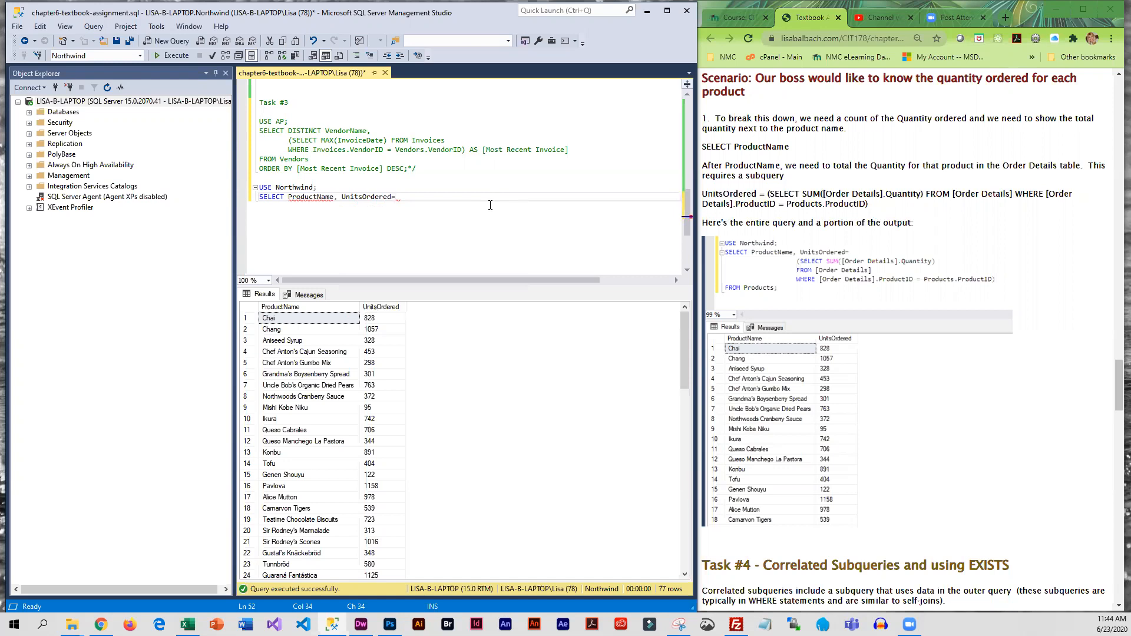
type("()")
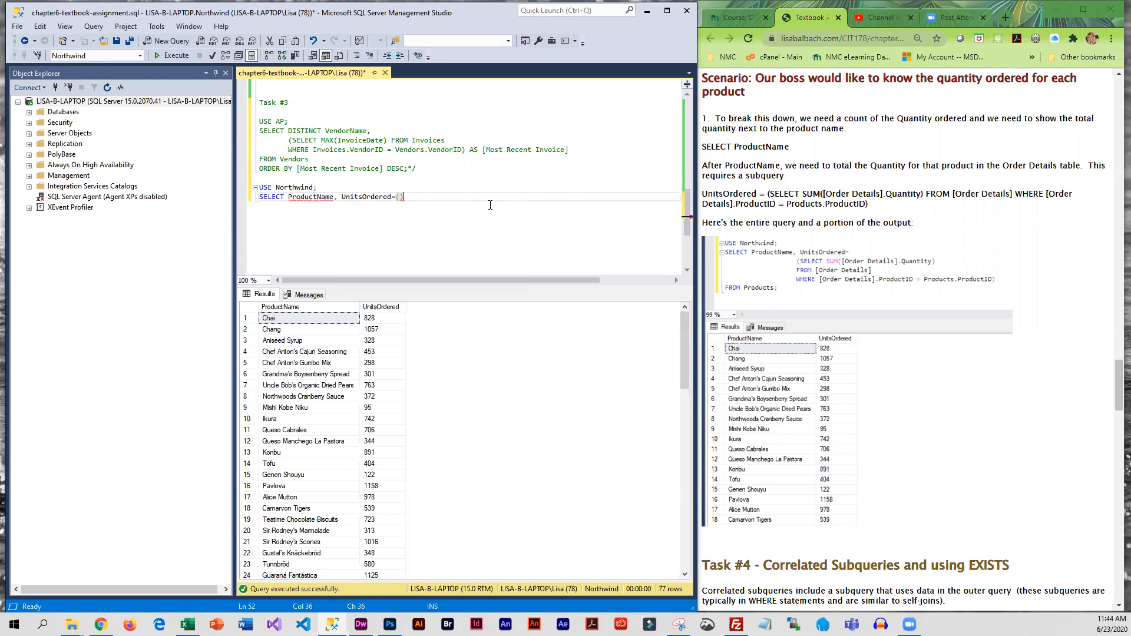
Step: Add the FROM Products; clause on a new line, fixing the run-together table name
key("Return")
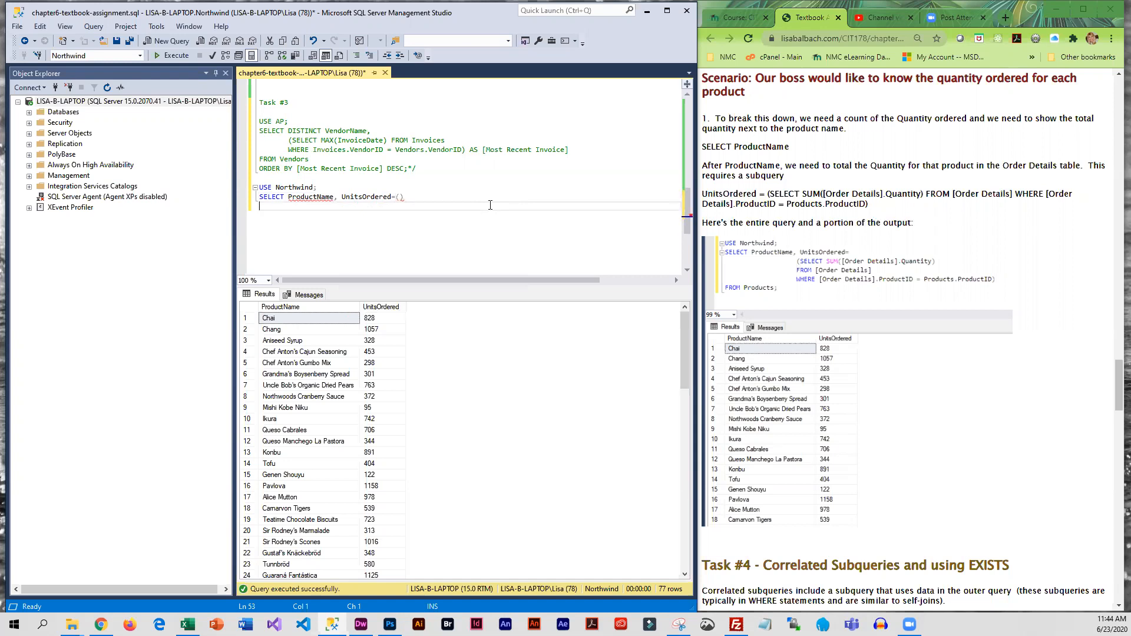
type("FROMProdu")
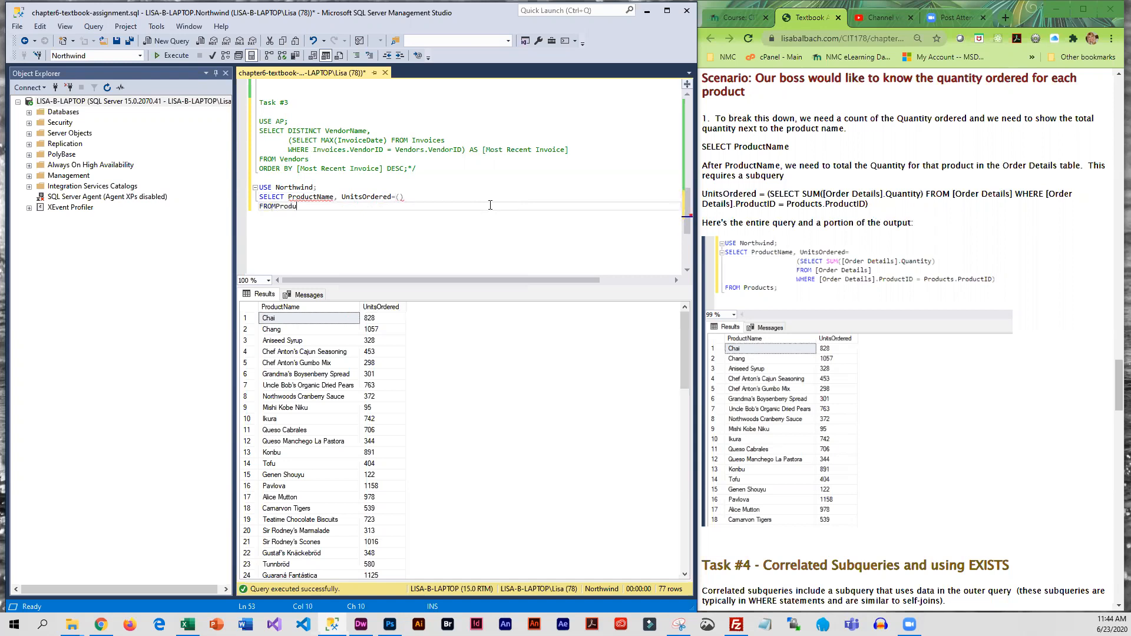
key("BackSpace")
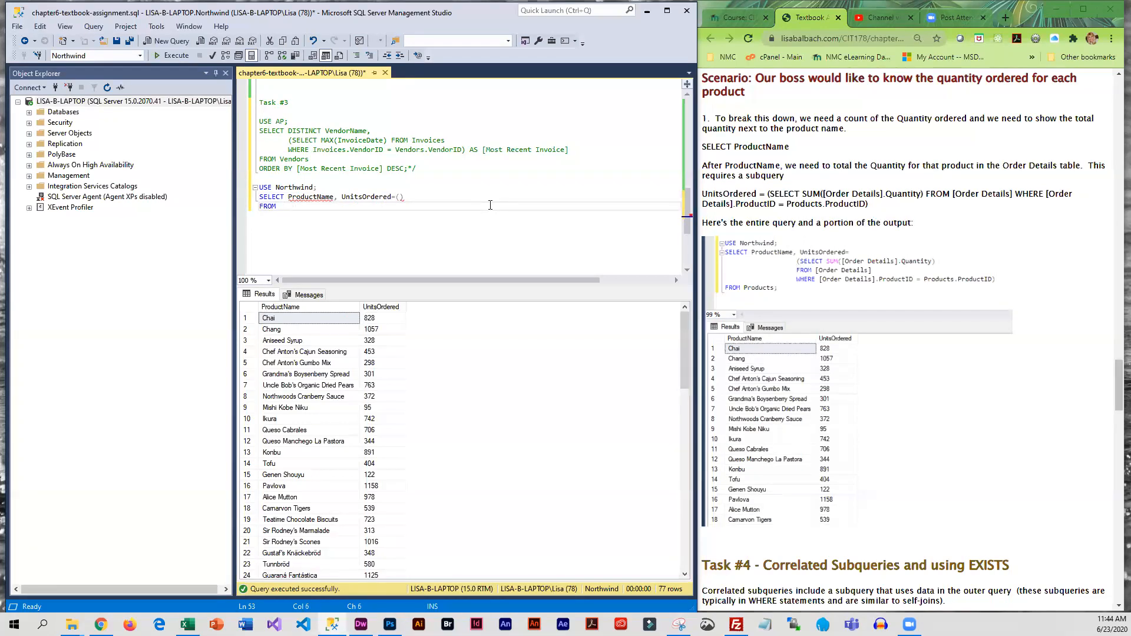
type("Products;")
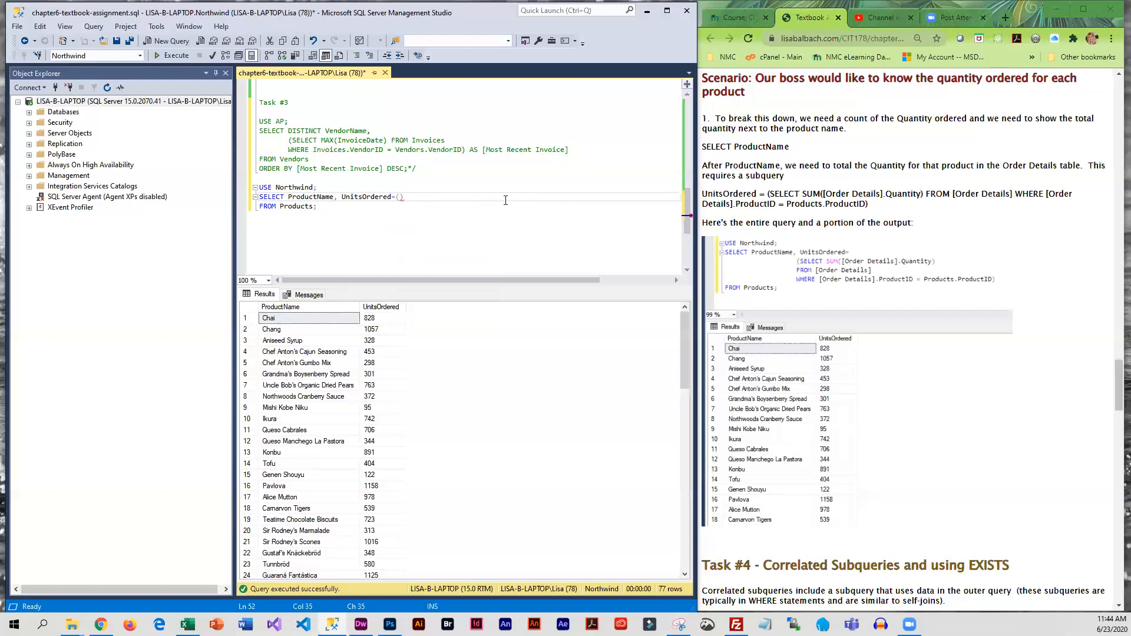
mouse_move(43, 77)
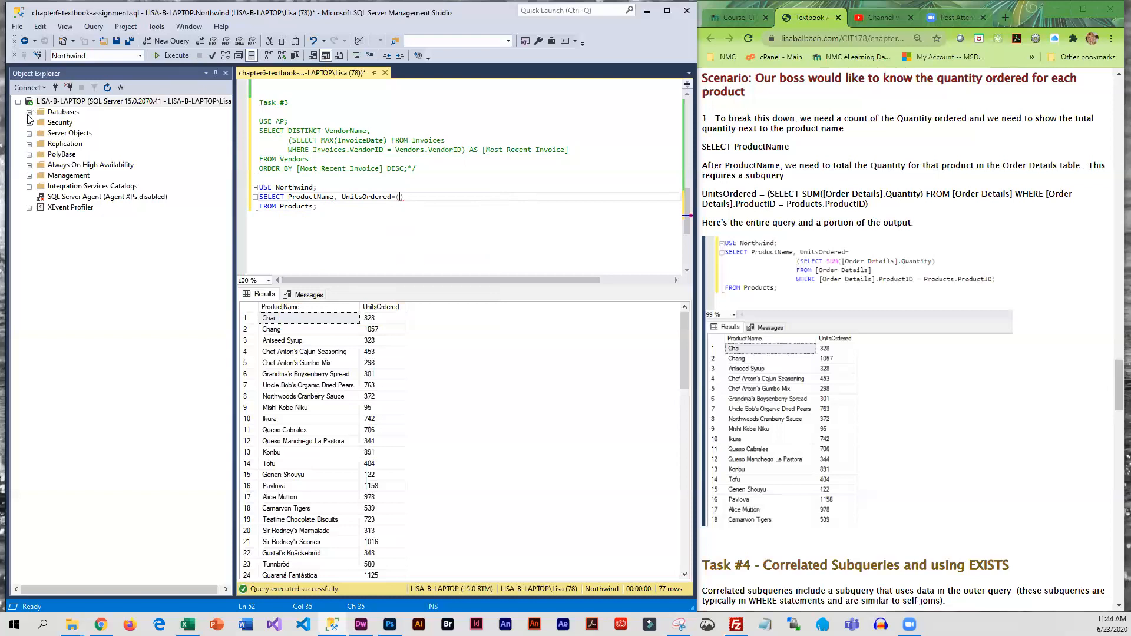
Step: Expand Northwind's Products and Order Details tables in Object Explorer to list their columns
left_click(30, 111)
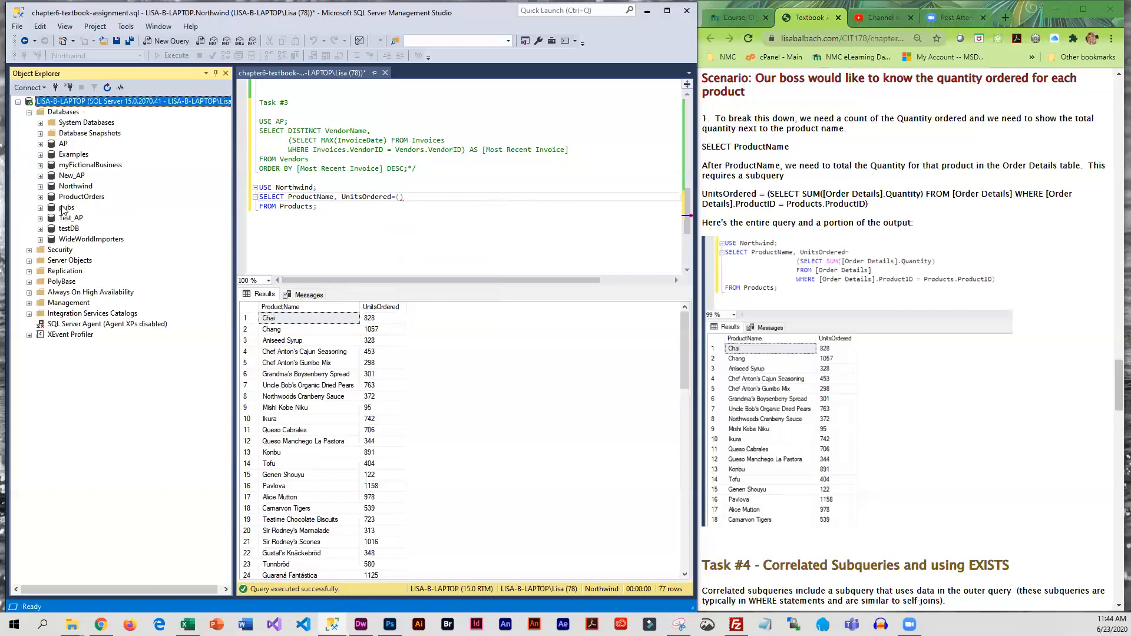
left_click(42, 185)
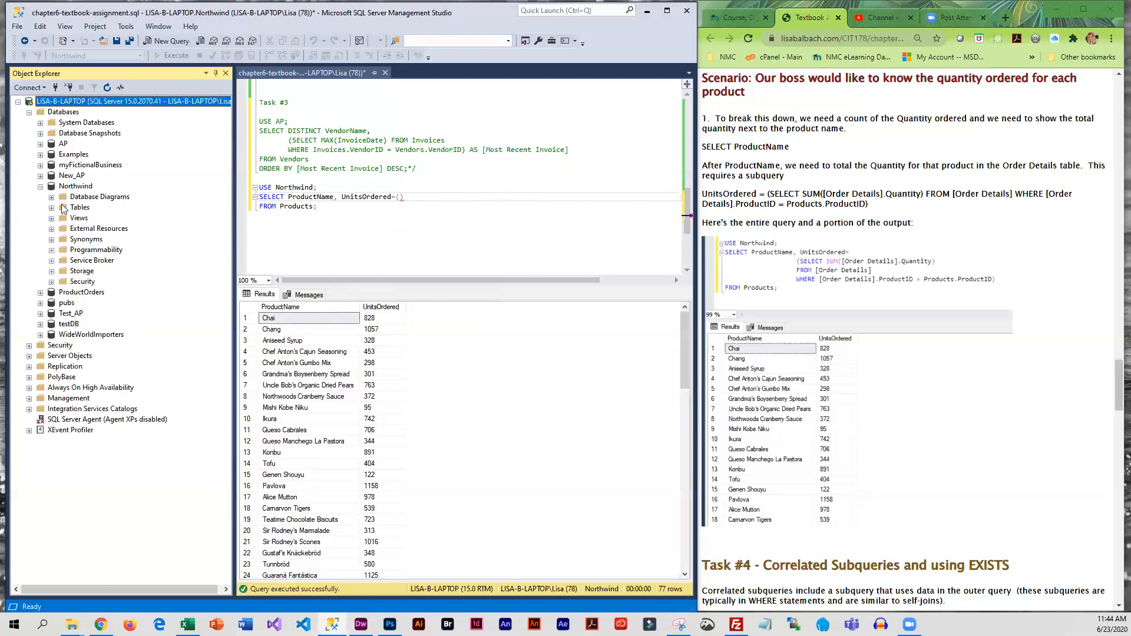
left_click(51, 206)
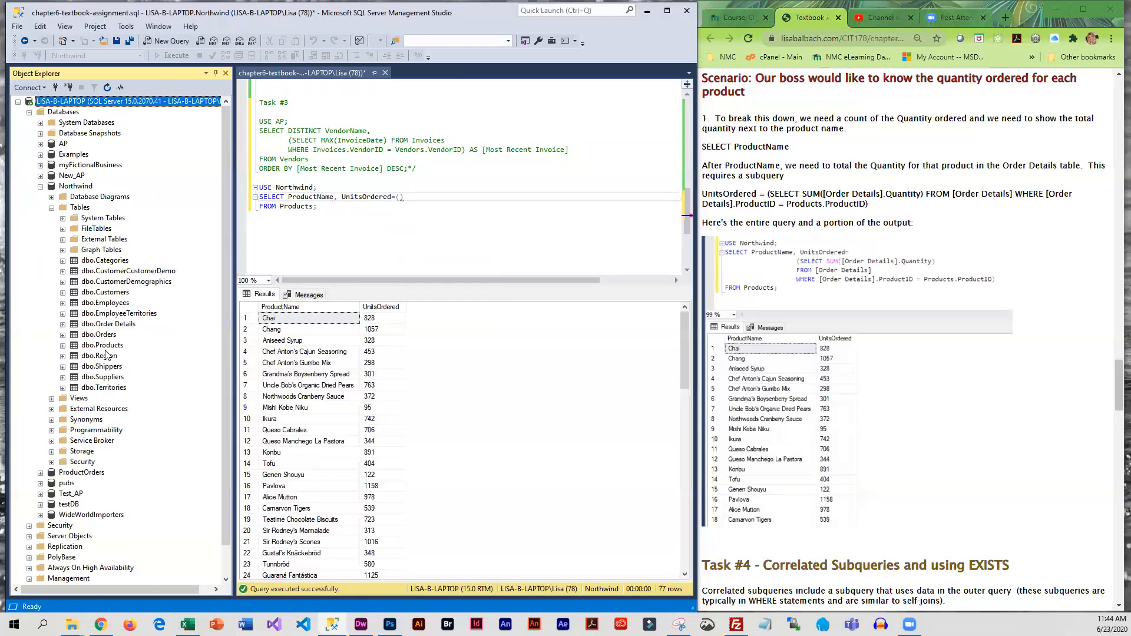
left_click(63, 345)
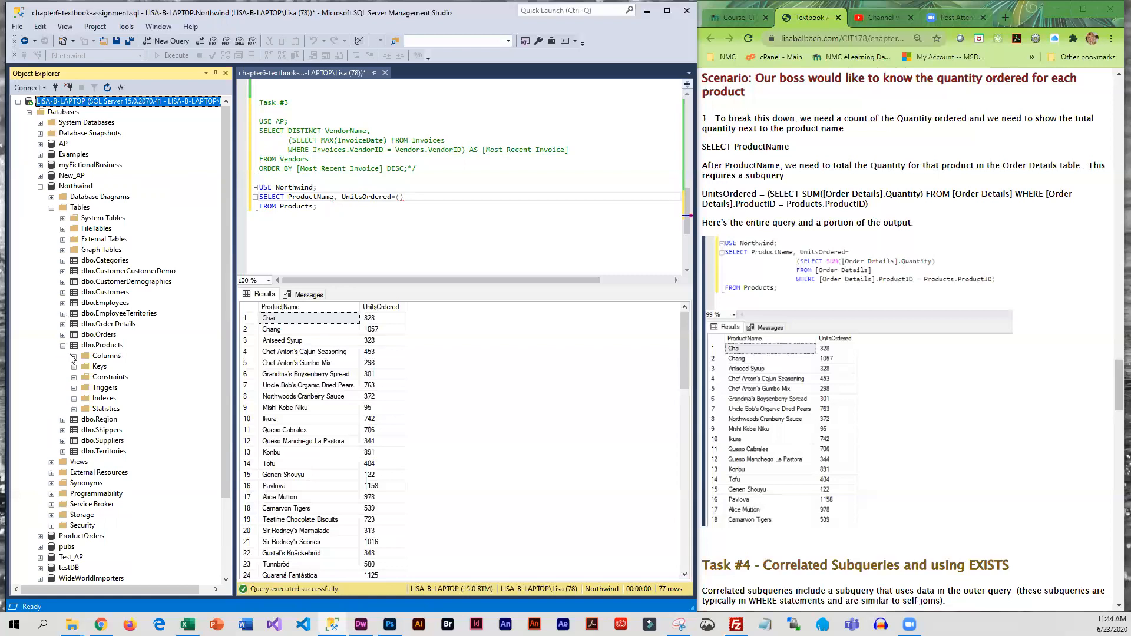
left_click(74, 355)
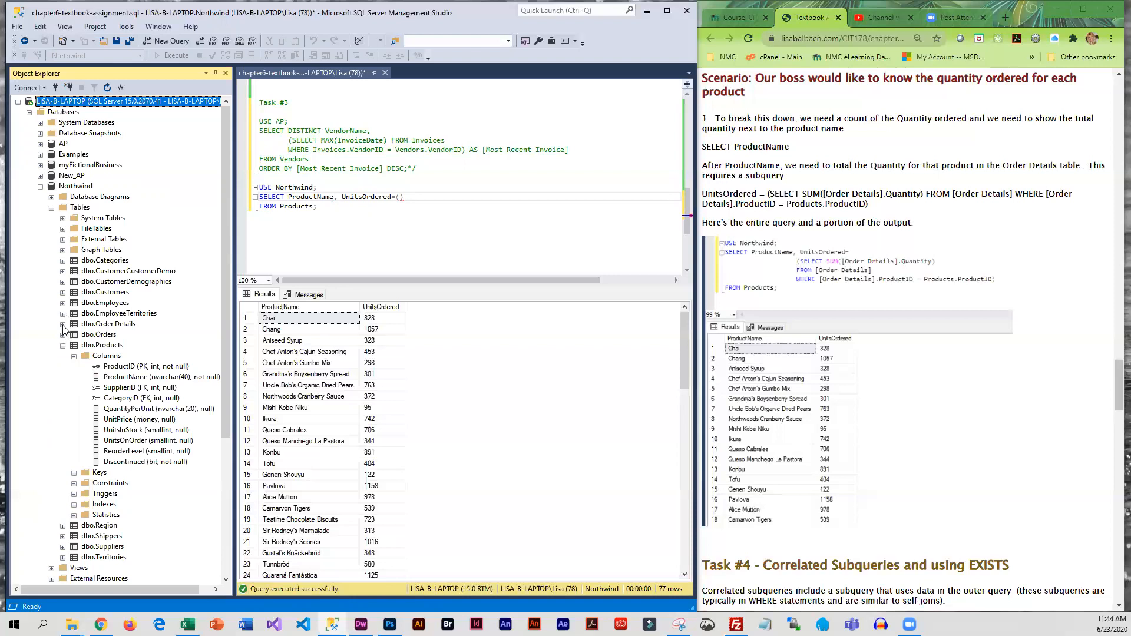
left_click(64, 324)
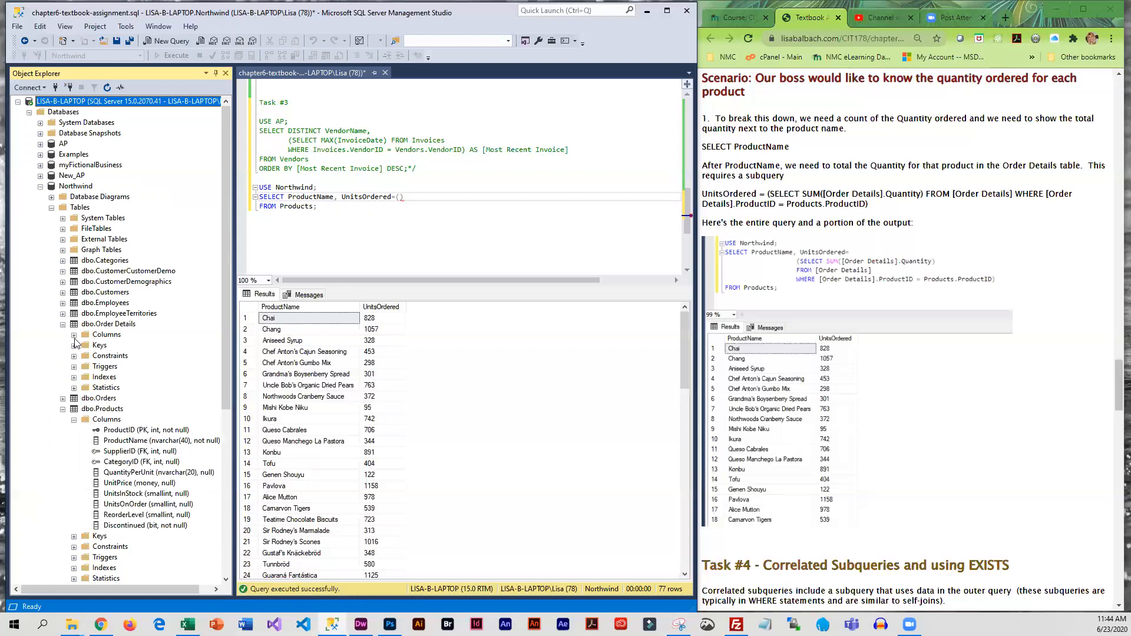
left_click(75, 334)
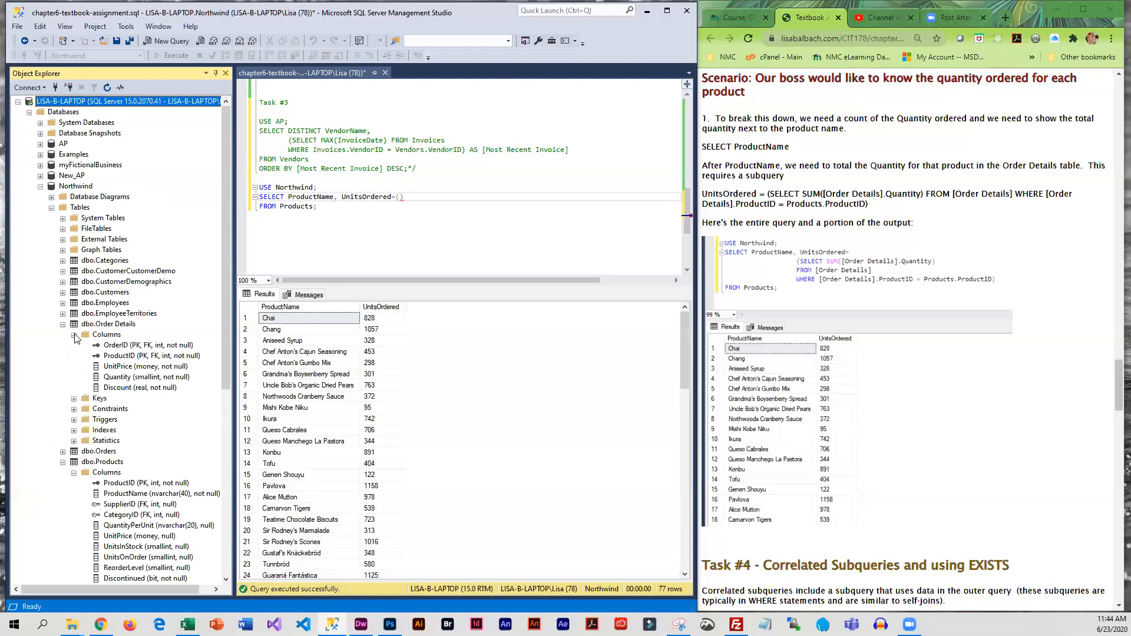
mouse_move(105, 334)
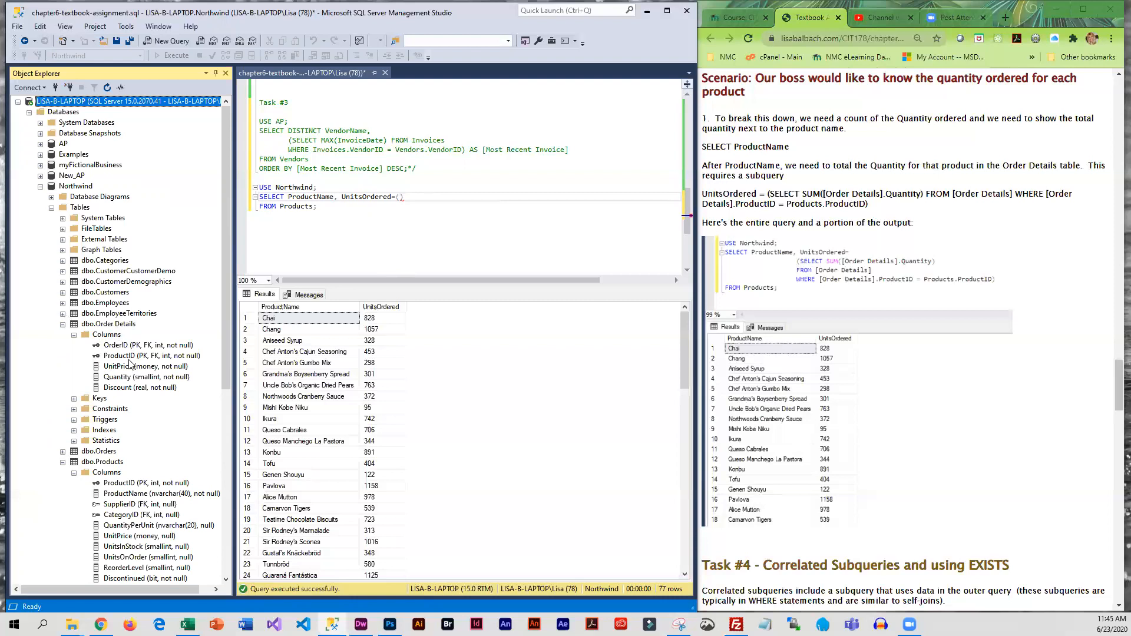
mouse_move(119, 442)
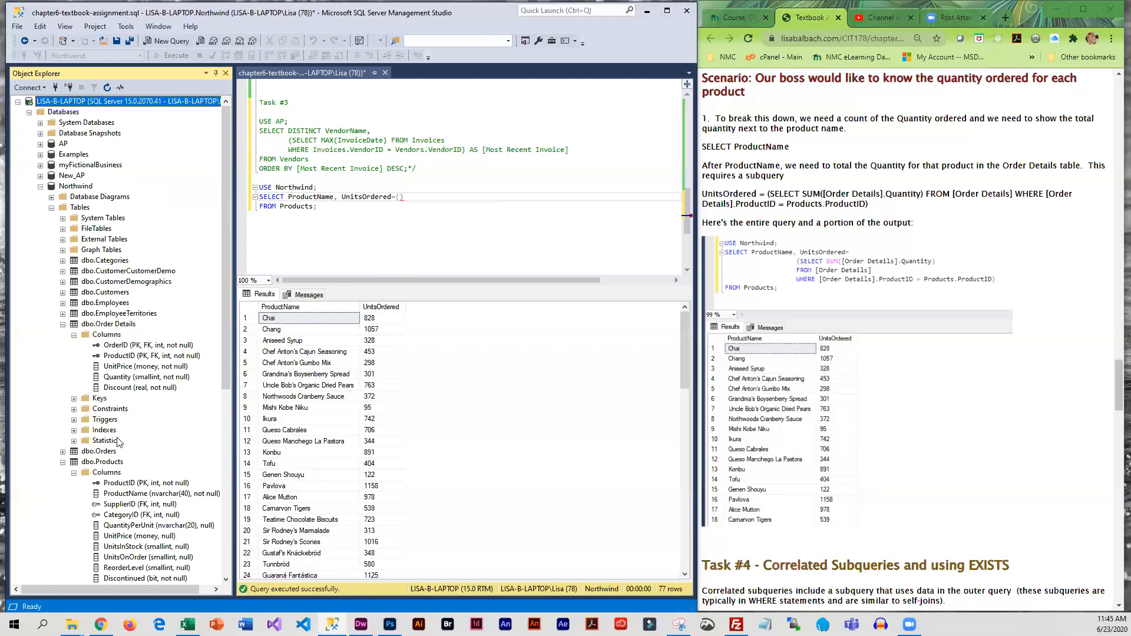
mouse_move(113, 370)
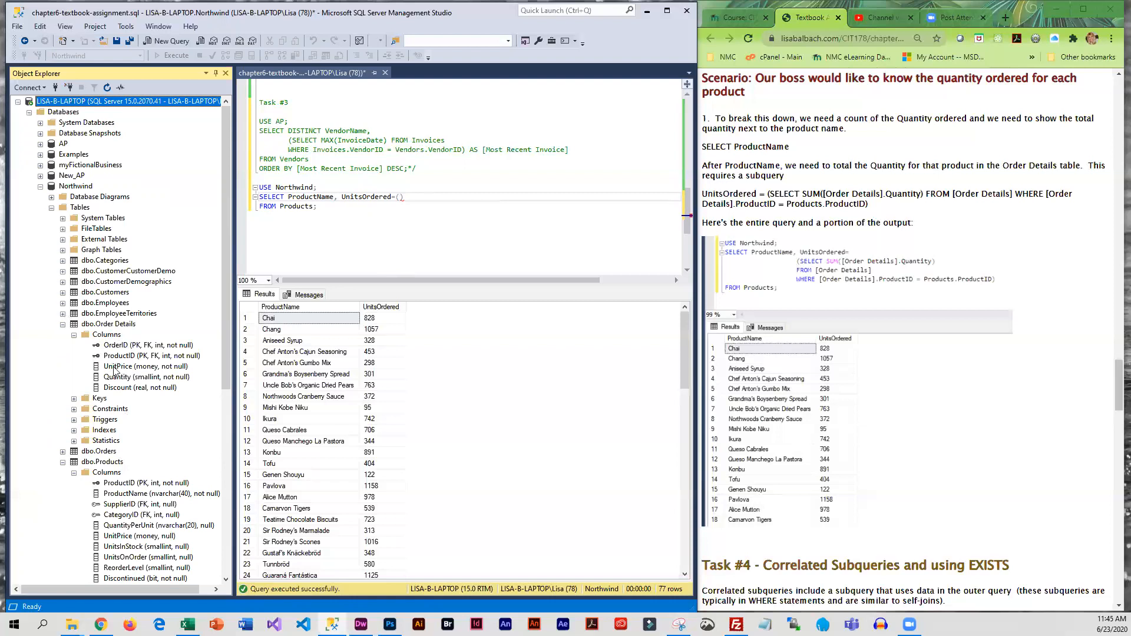
mouse_move(132, 491)
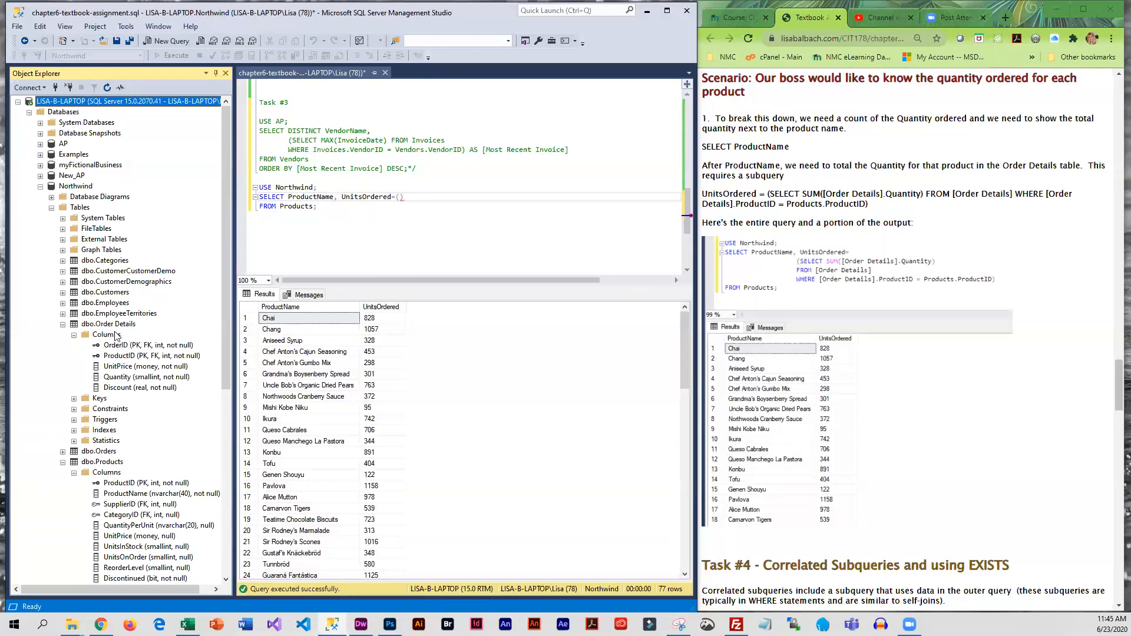
mouse_move(118, 363)
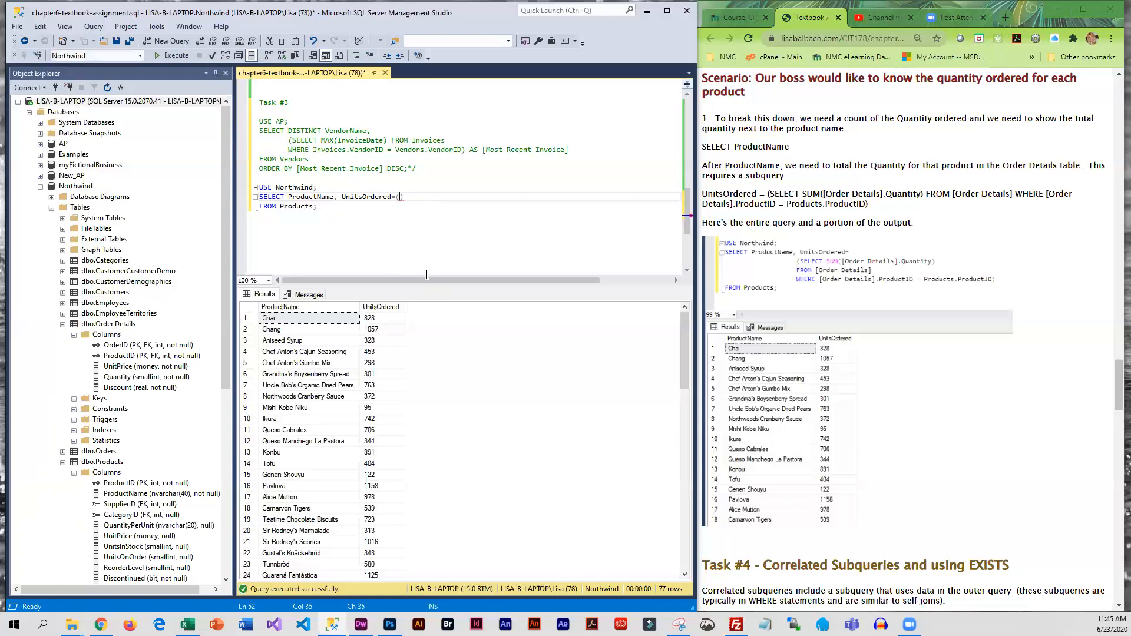
Step: Write SELECT SUM([Order Details].Quantity) inside the UnitsOrdered parentheses
type("SELECT")
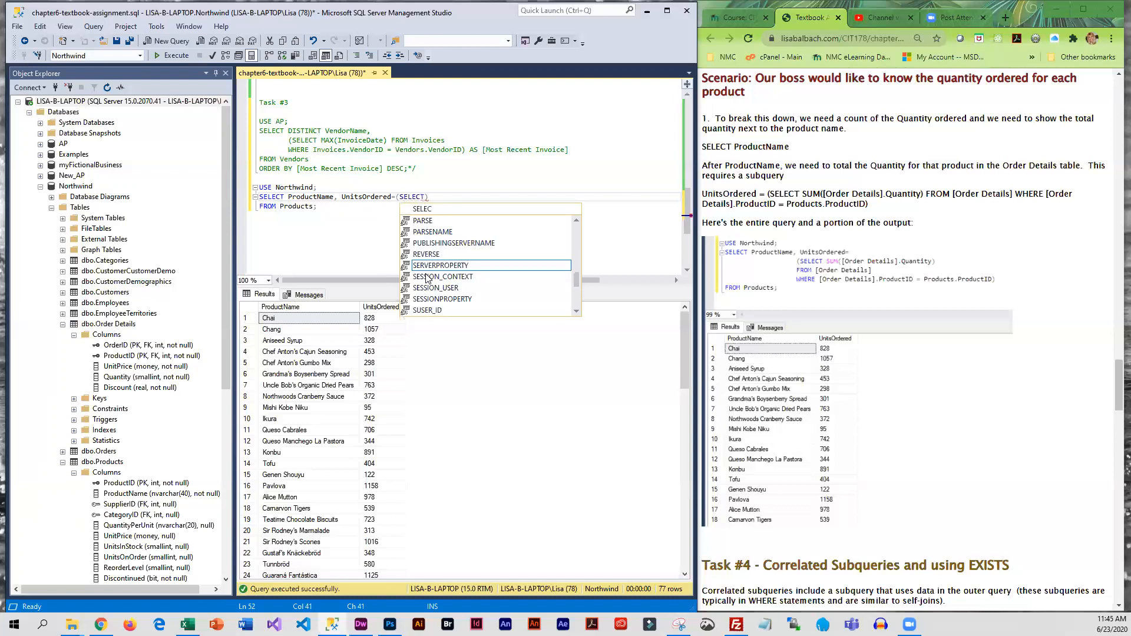
type("SUM(")
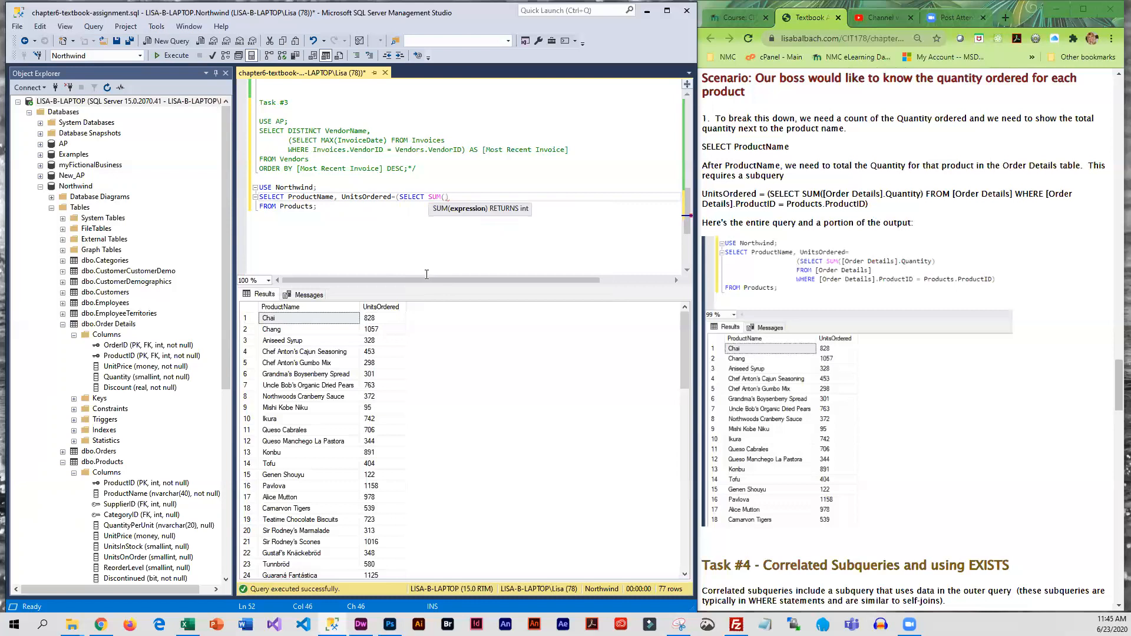
type("[")
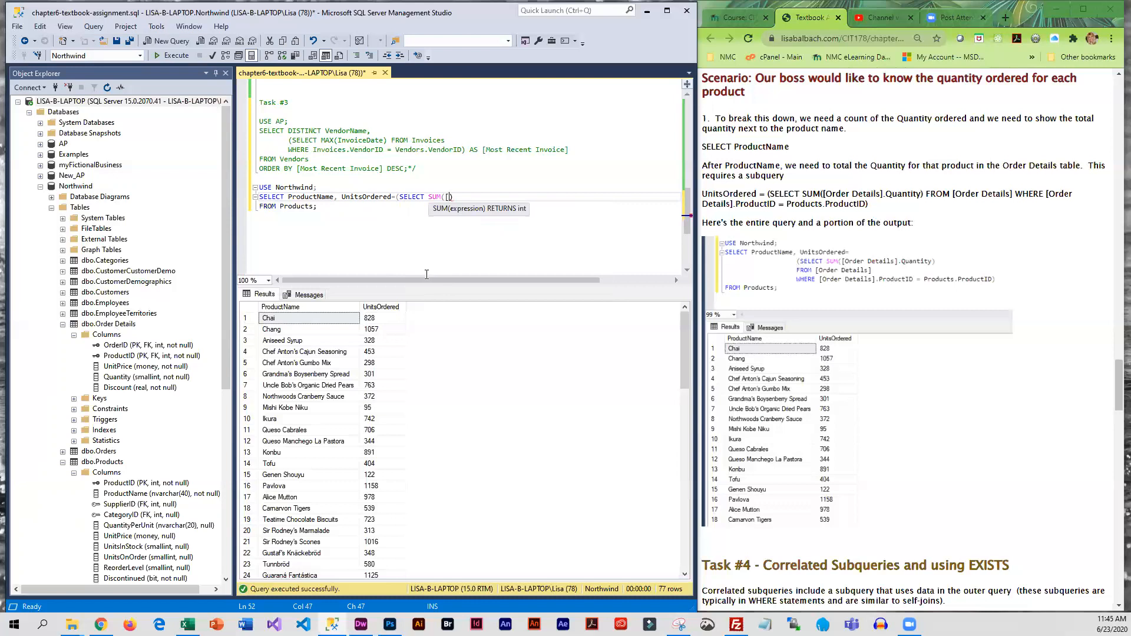
type("[Order]")
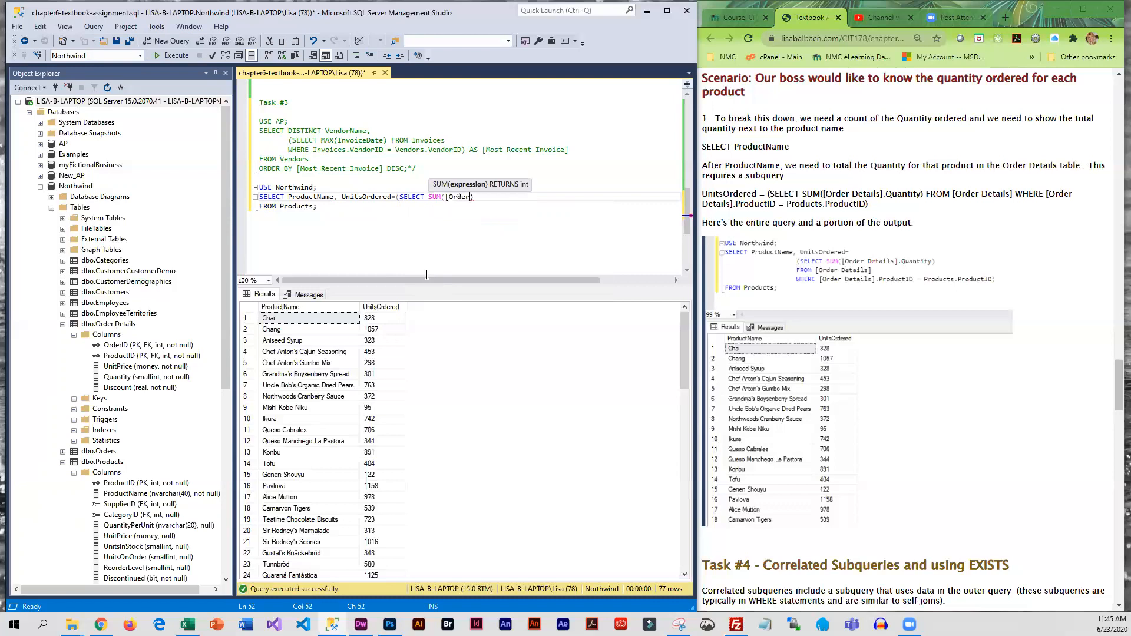
type("Details].")
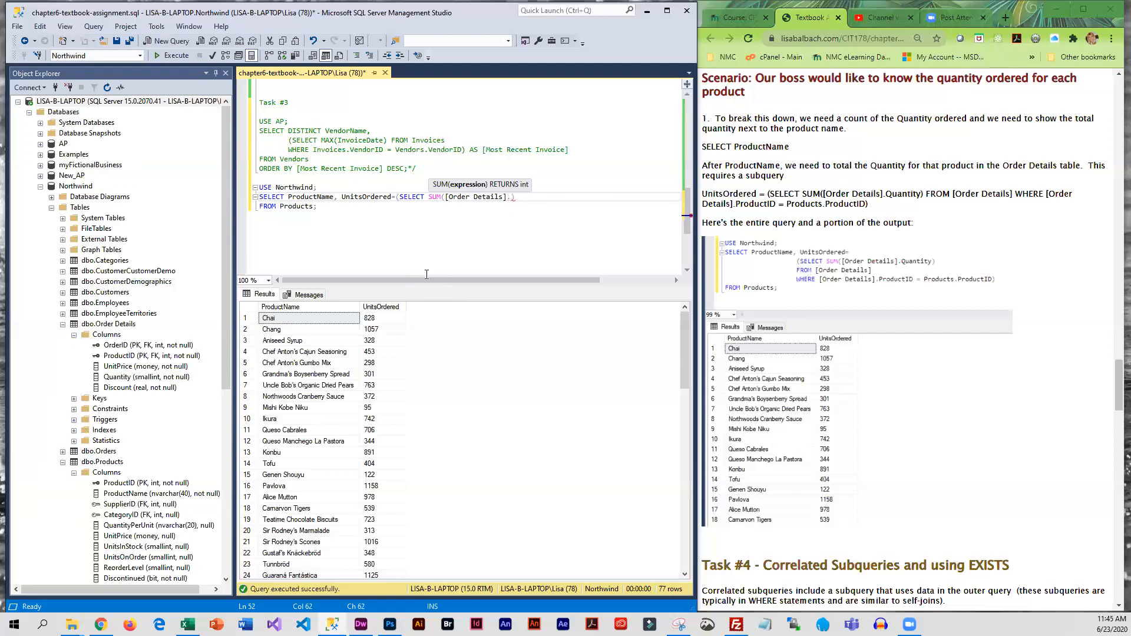
type("Quan")
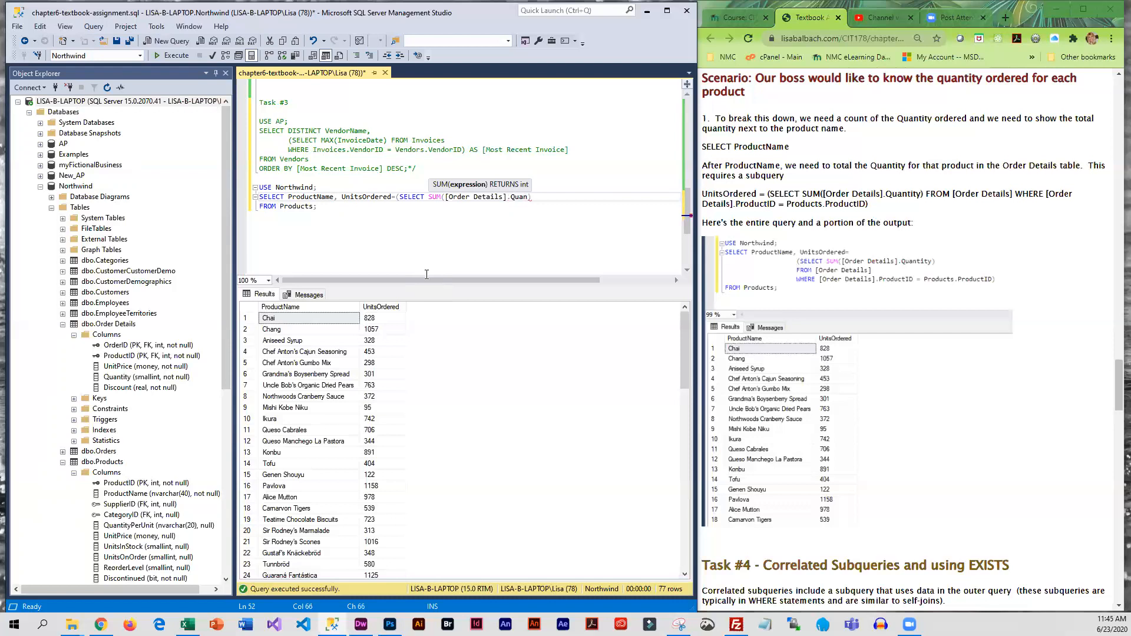
type("tity")
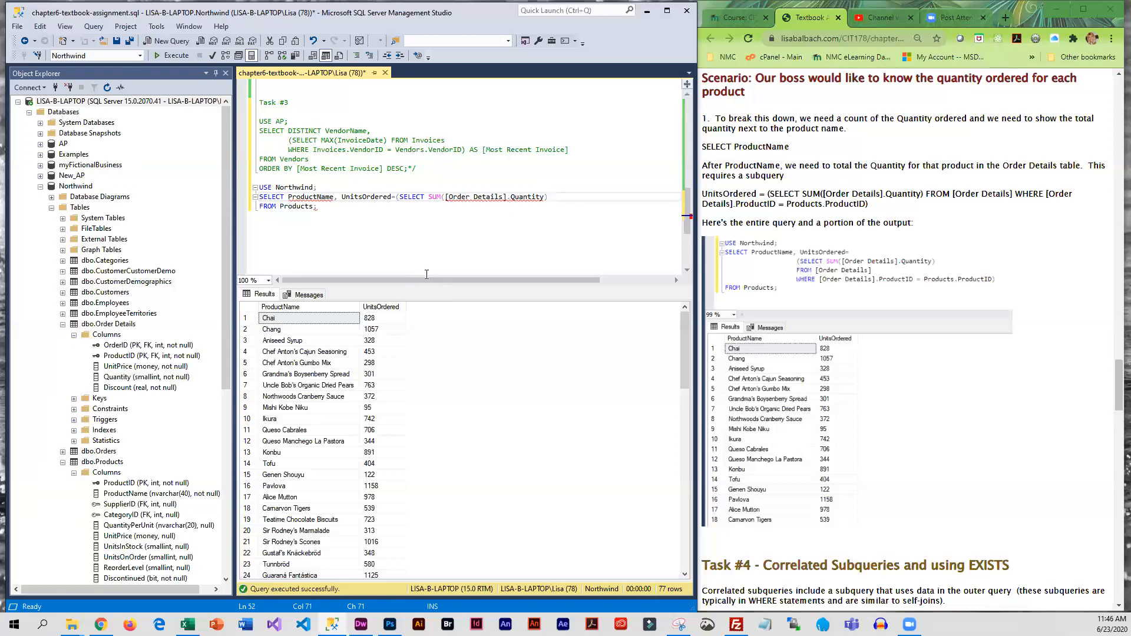
Step: Add FROM [Order Details] on a new line inside the subquery
key("Return")
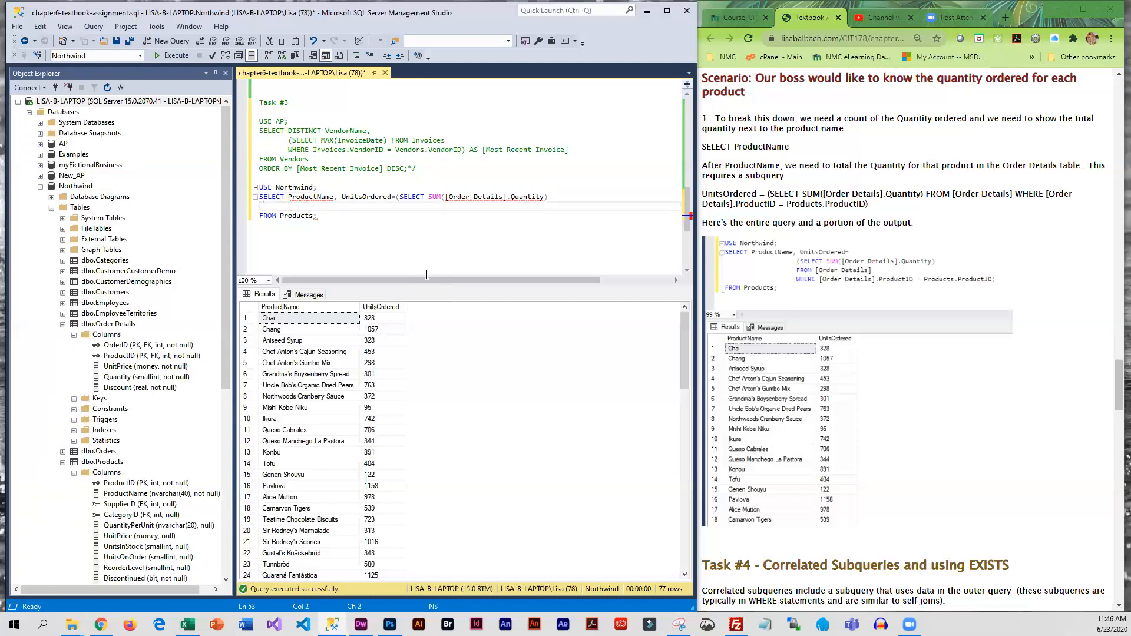
left_click(410, 196)
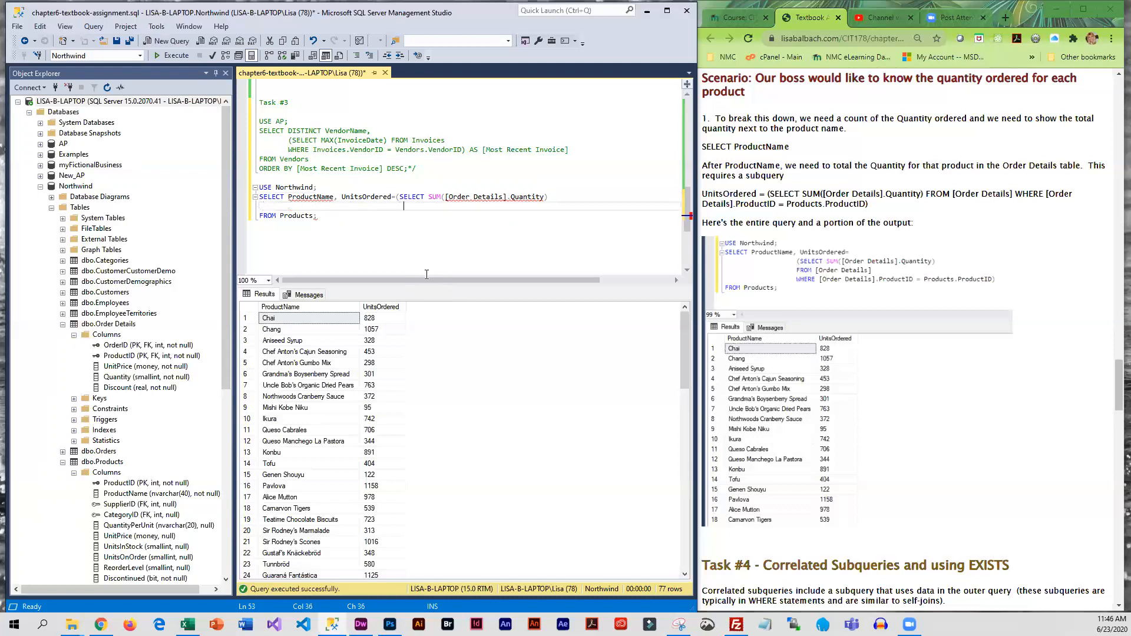
type("FROM")
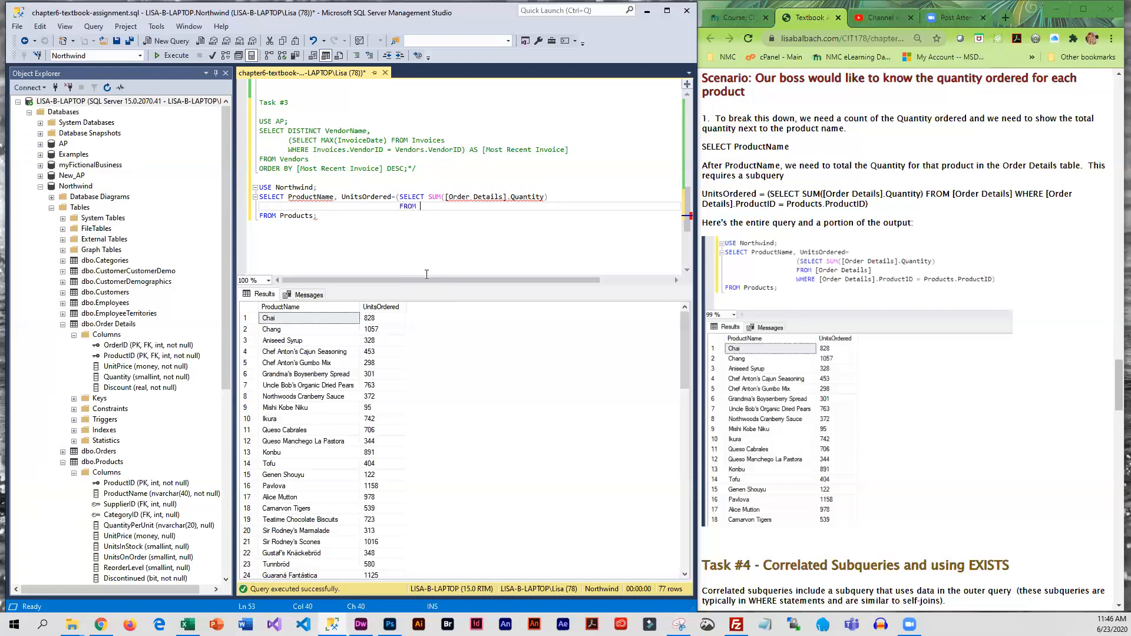
type("[")
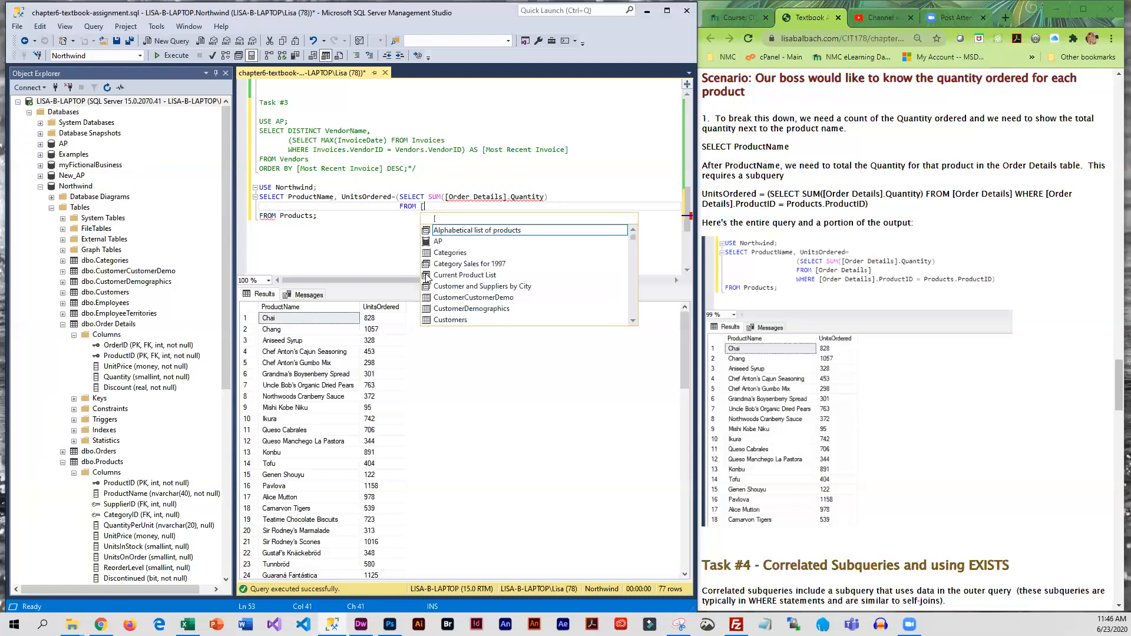
type("[Order Details")
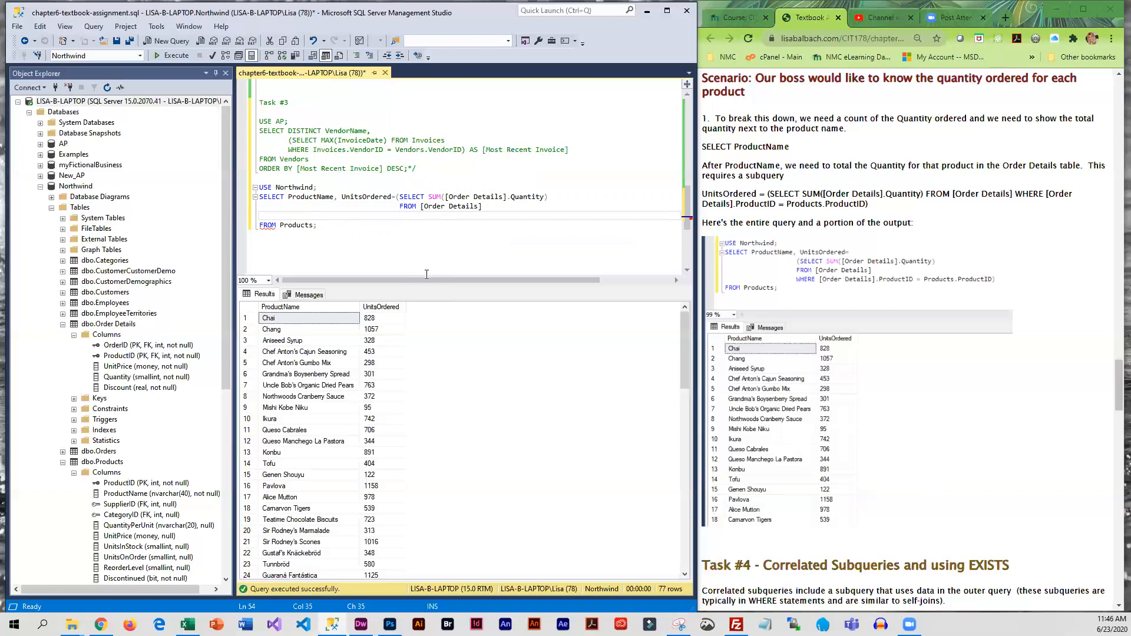
Step: Add WHERE [Order Details].ProductID = Products.ProductID to correlate the subquery
type("WHERE")
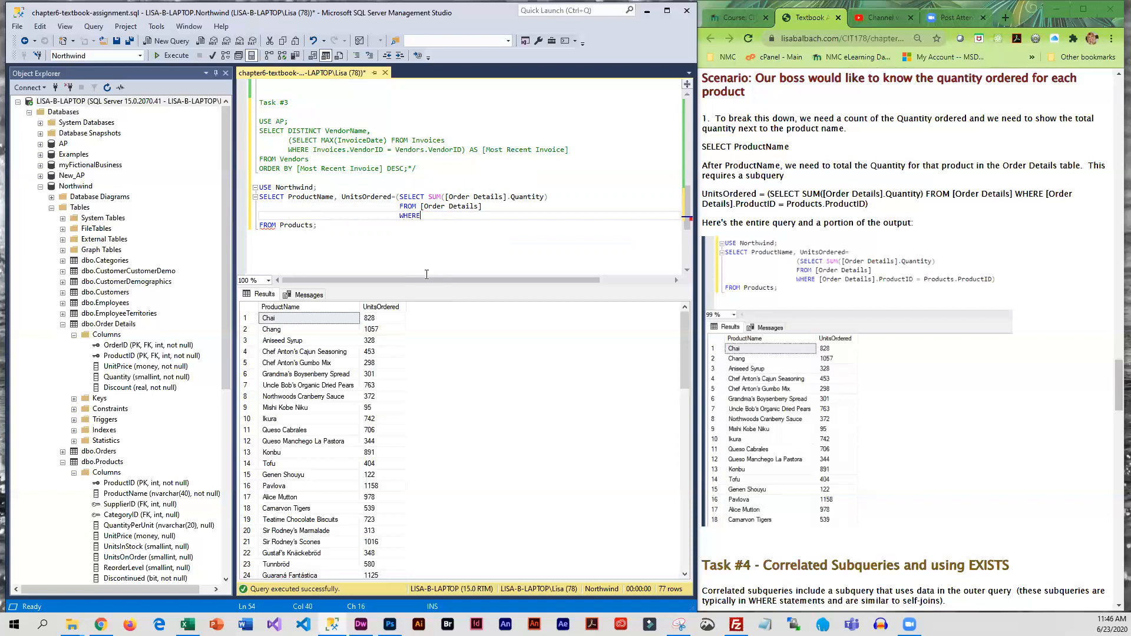
type("[")
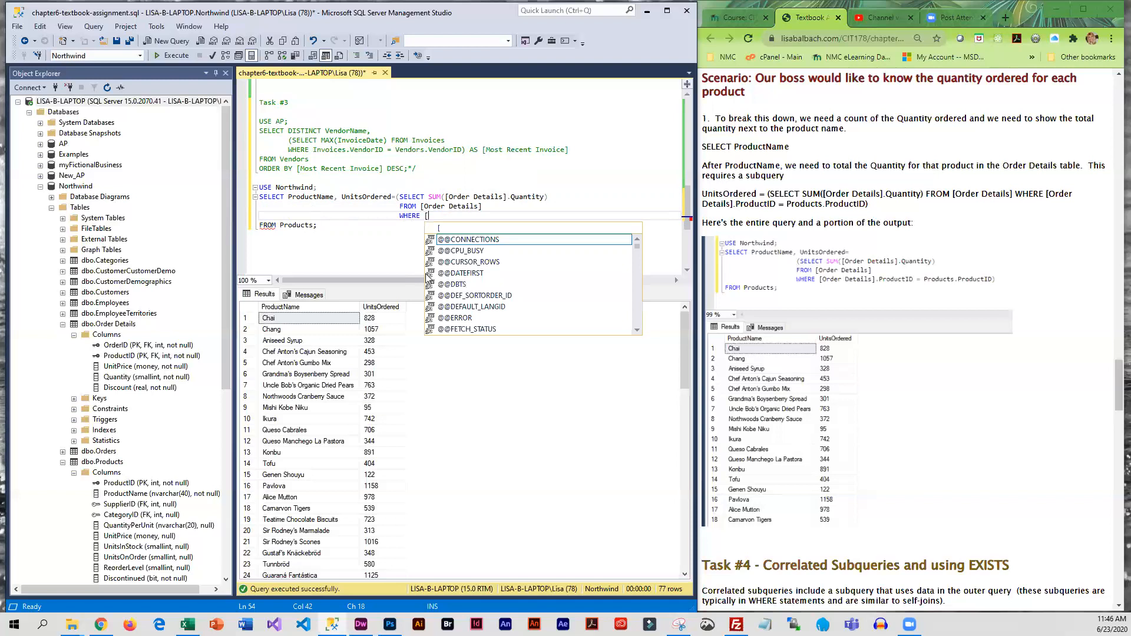
mouse_move(469, 239)
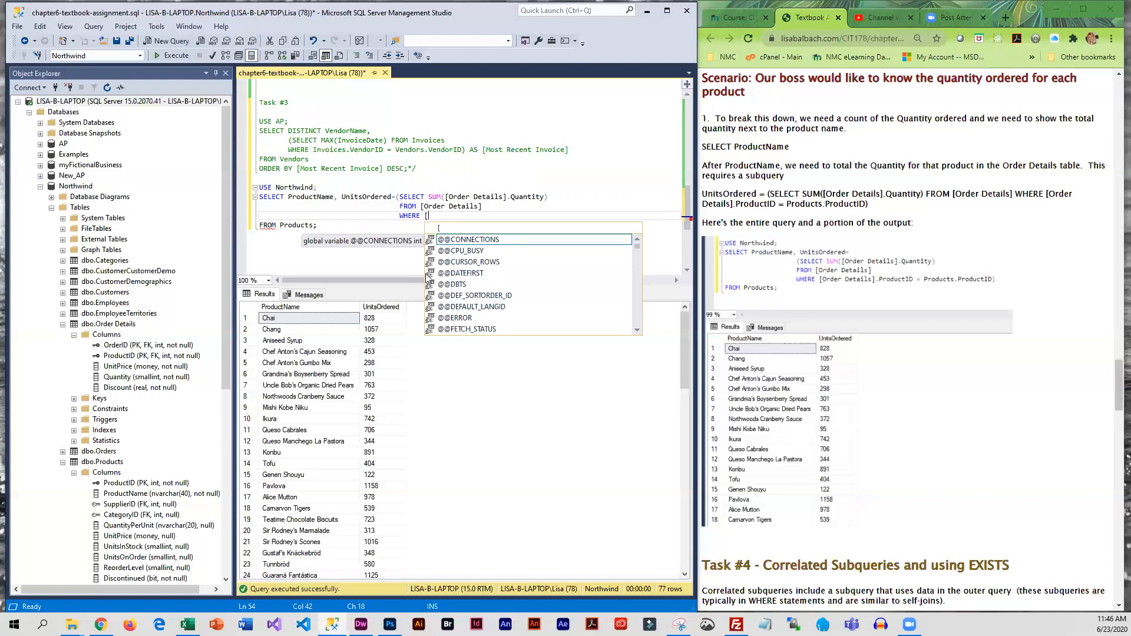
type("[Order Details].ProductID = Products.ProductID)")
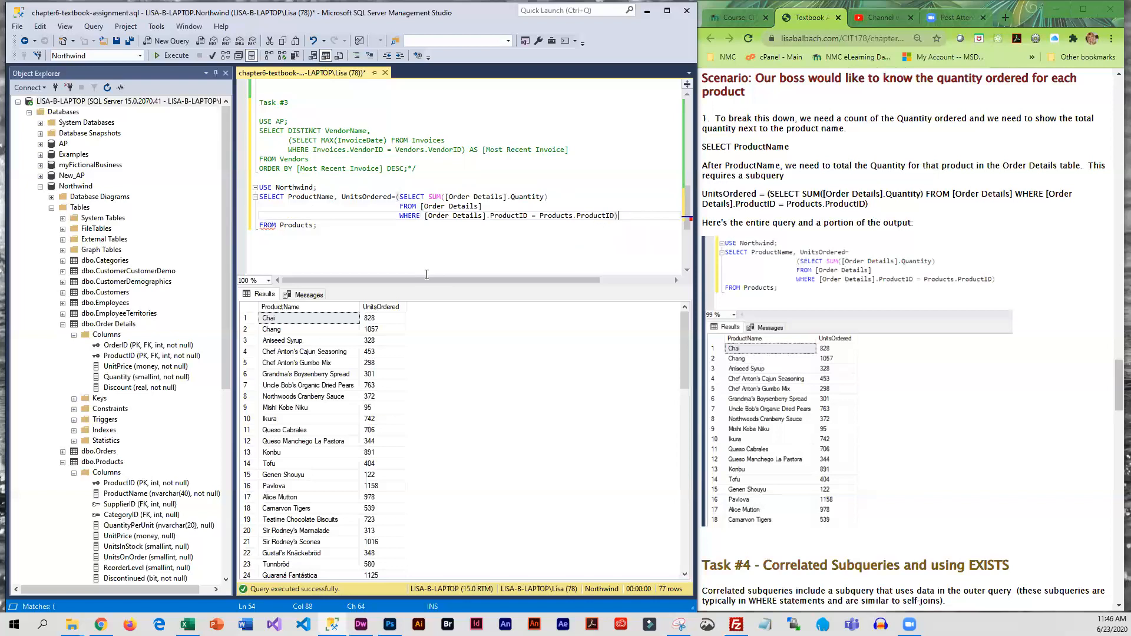
mouse_move(370, 295)
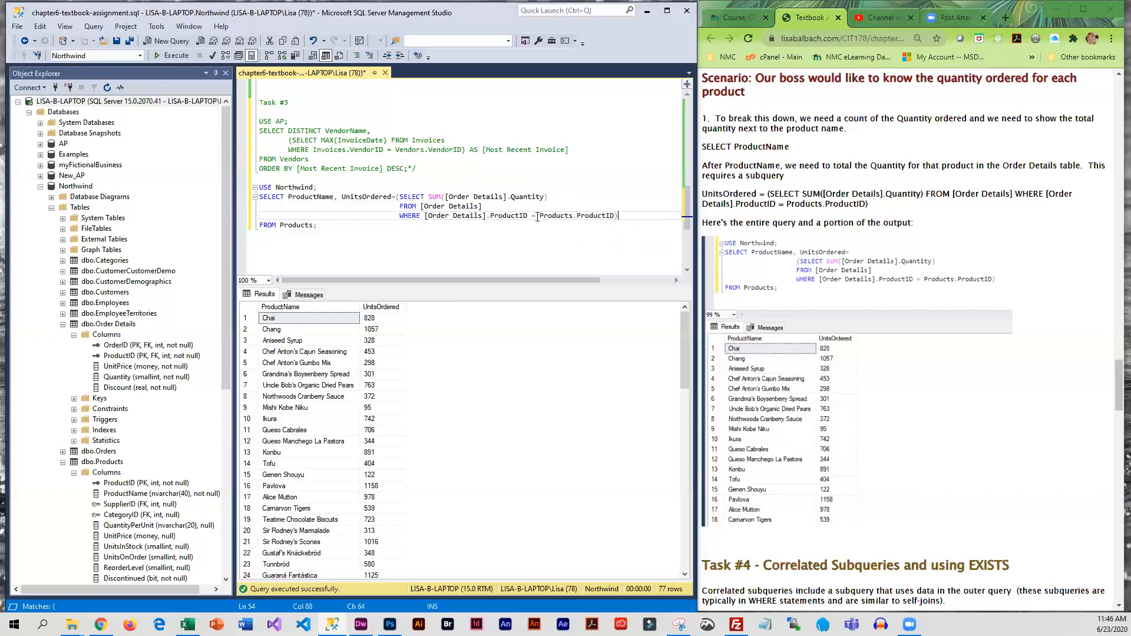
mouse_move(476, 205)
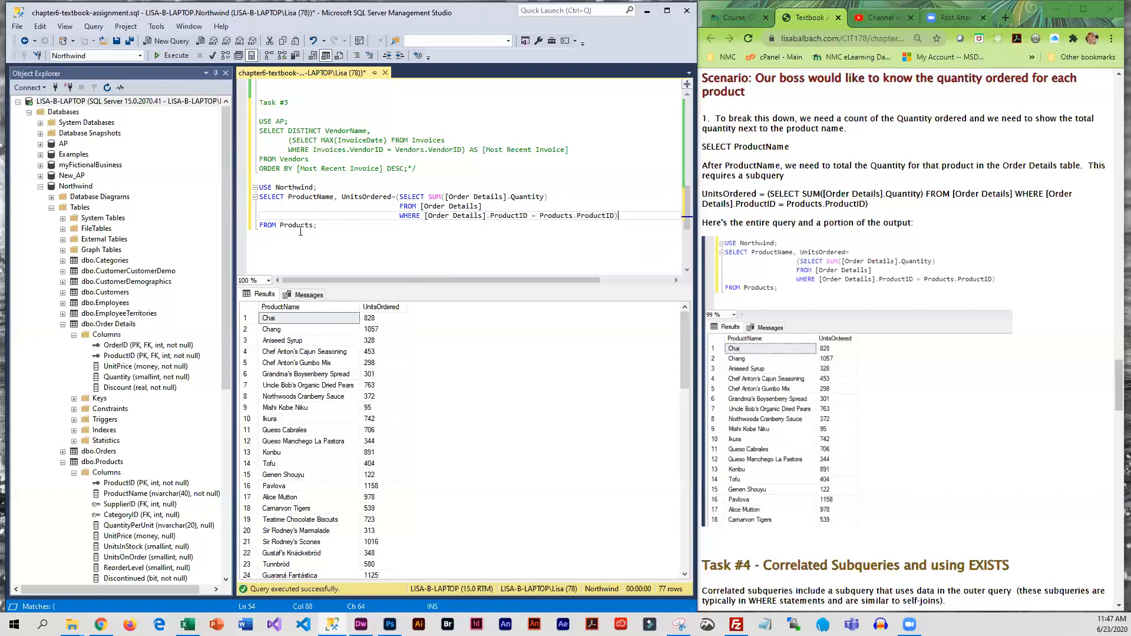
mouse_move(386, 328)
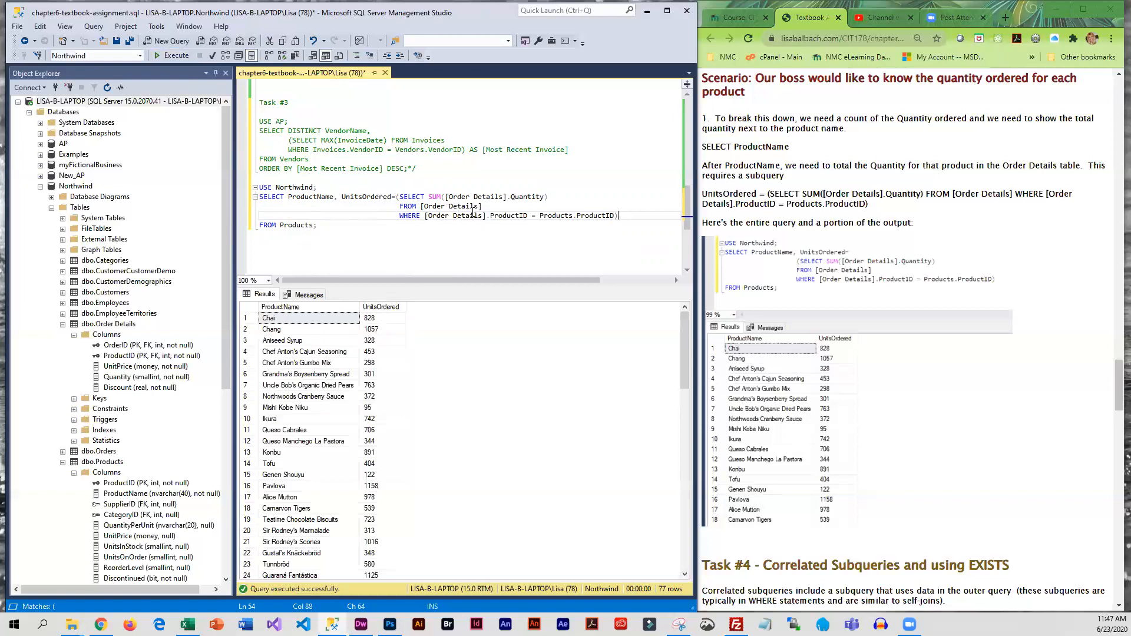
mouse_move(451, 215)
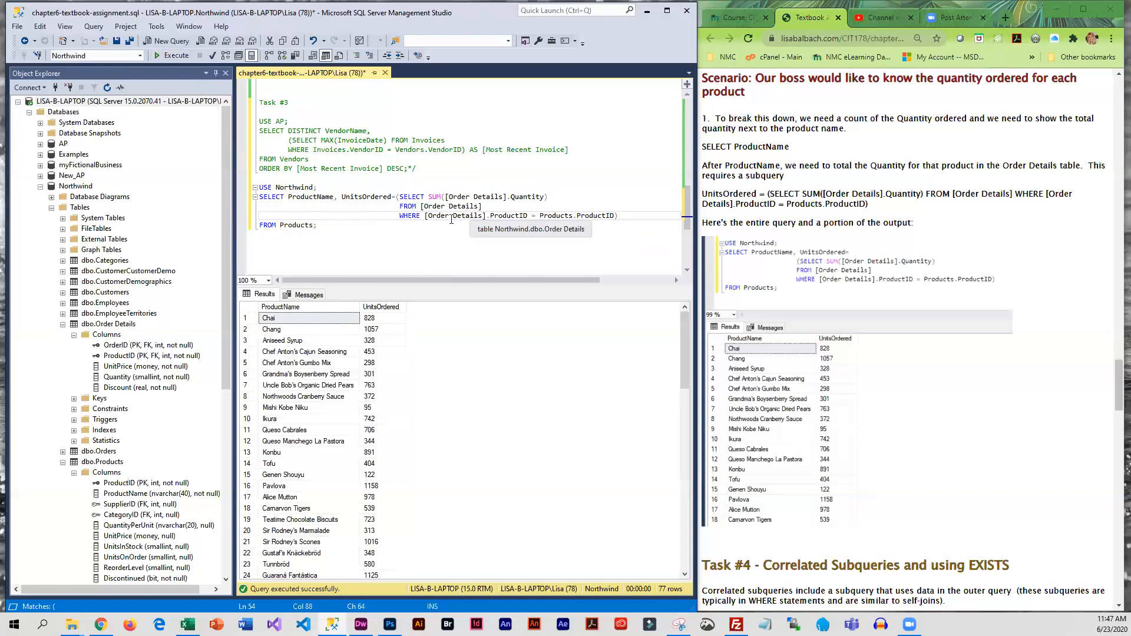